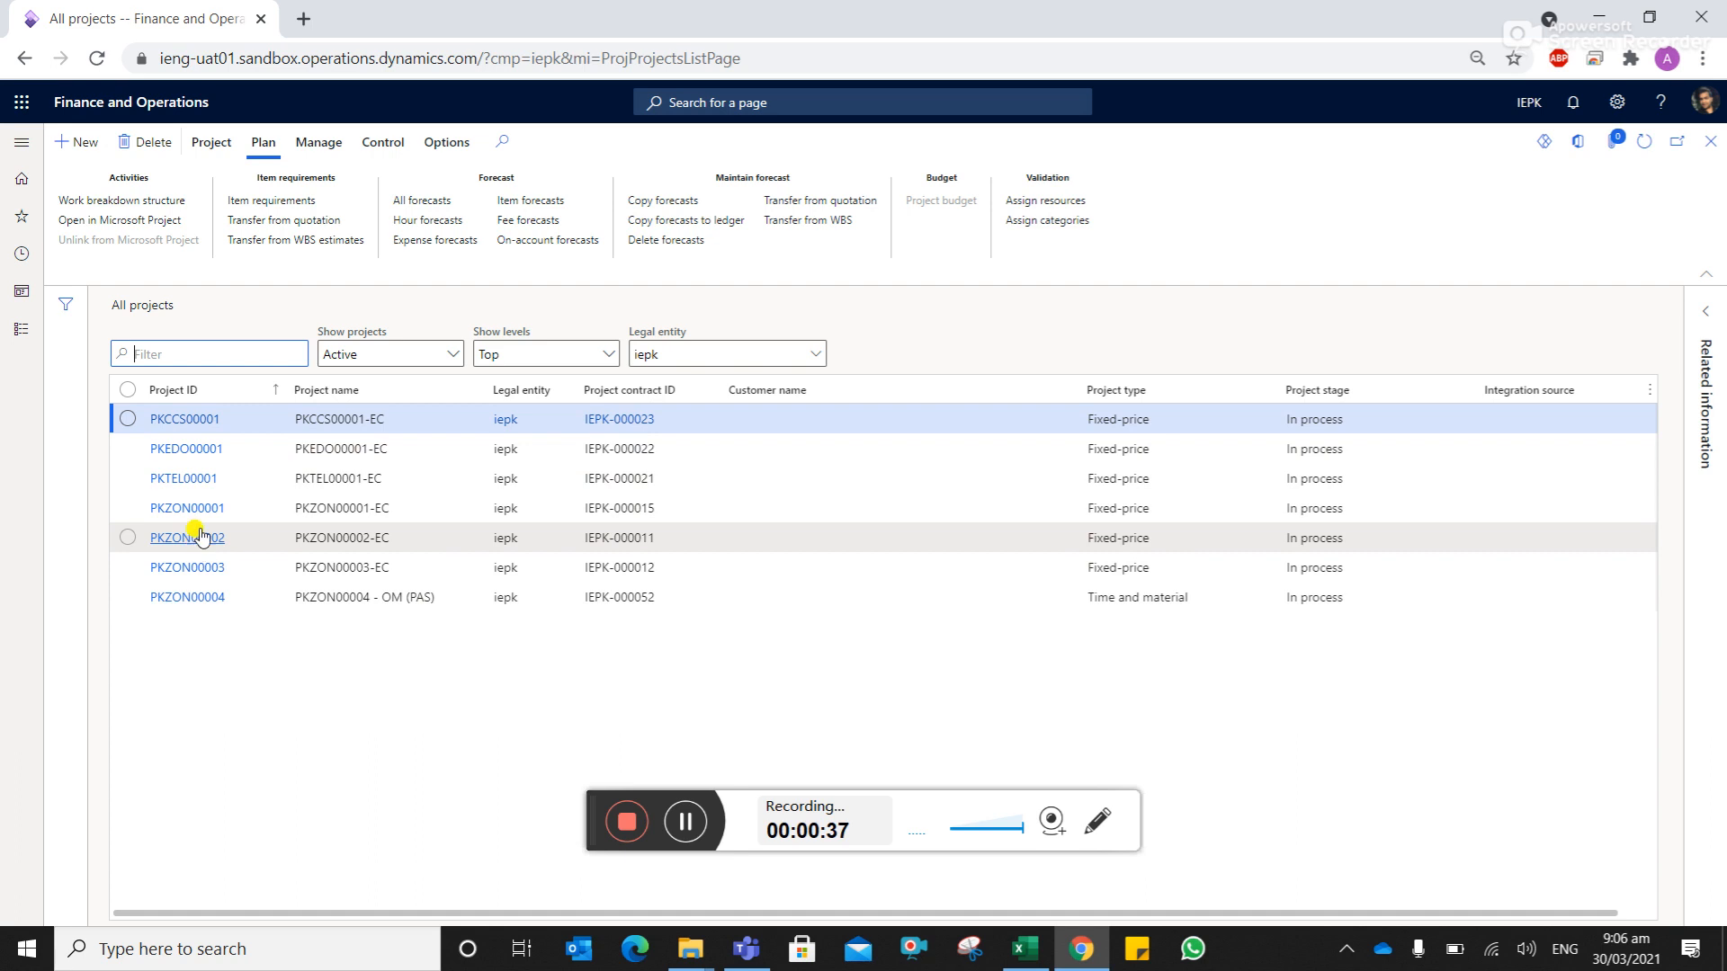
- Open project PKZON00001 from the All projects list
click(126, 508)
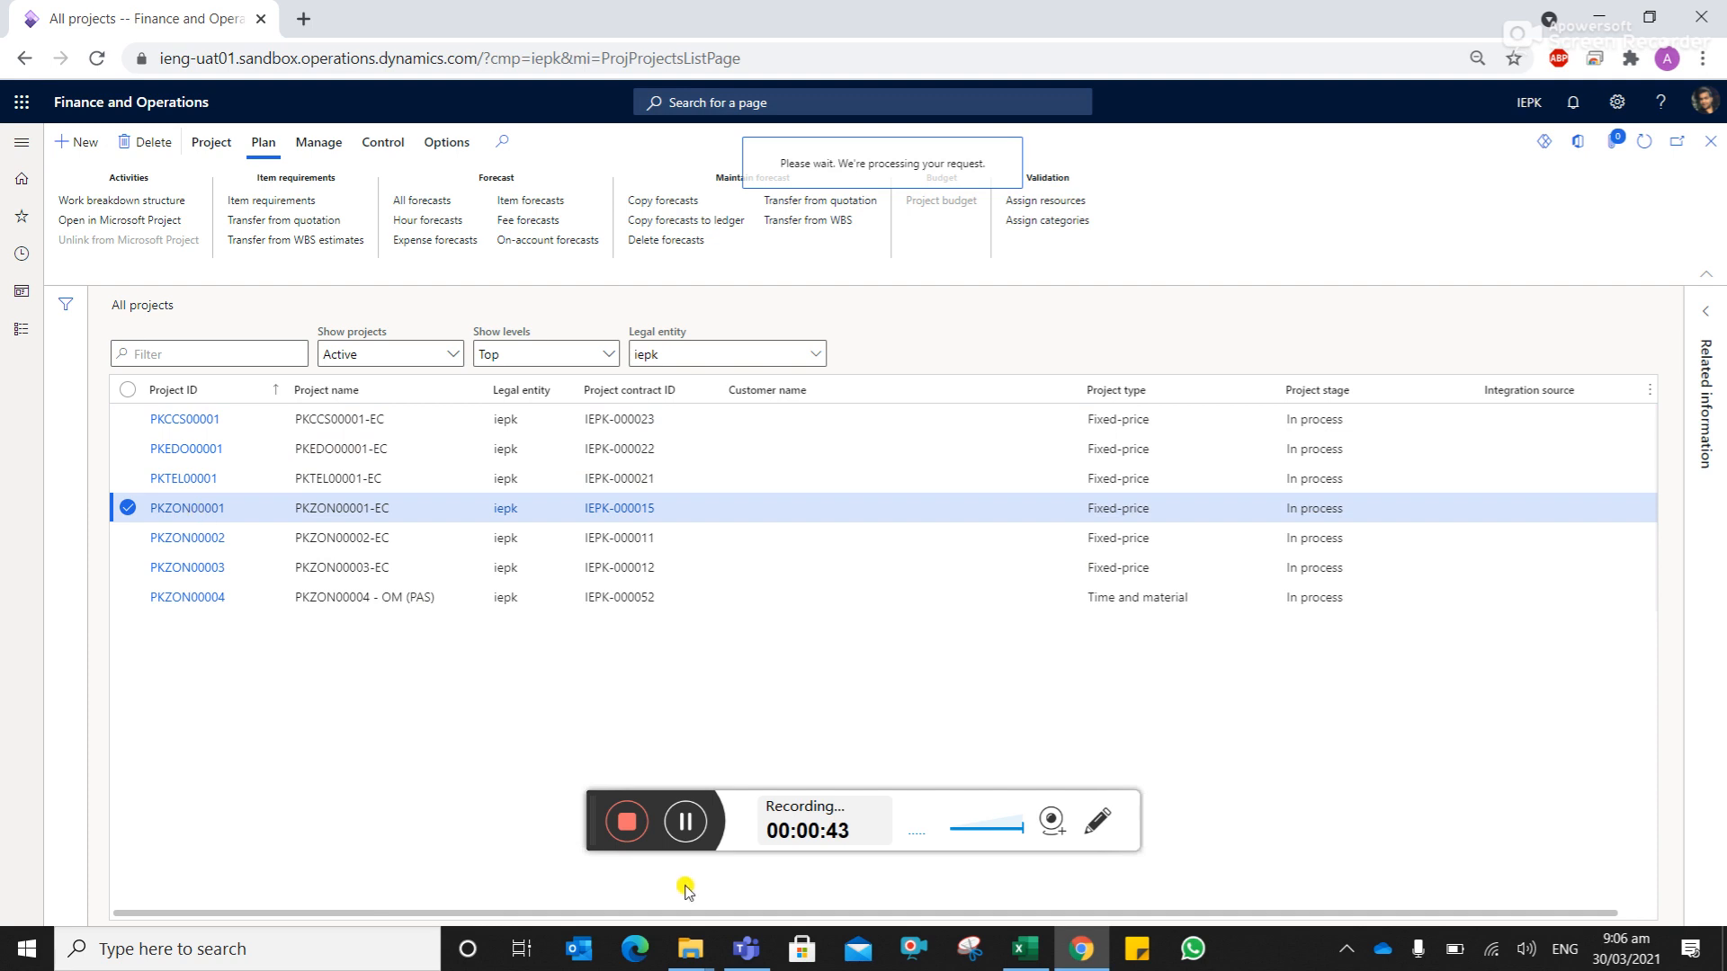
click(185, 507)
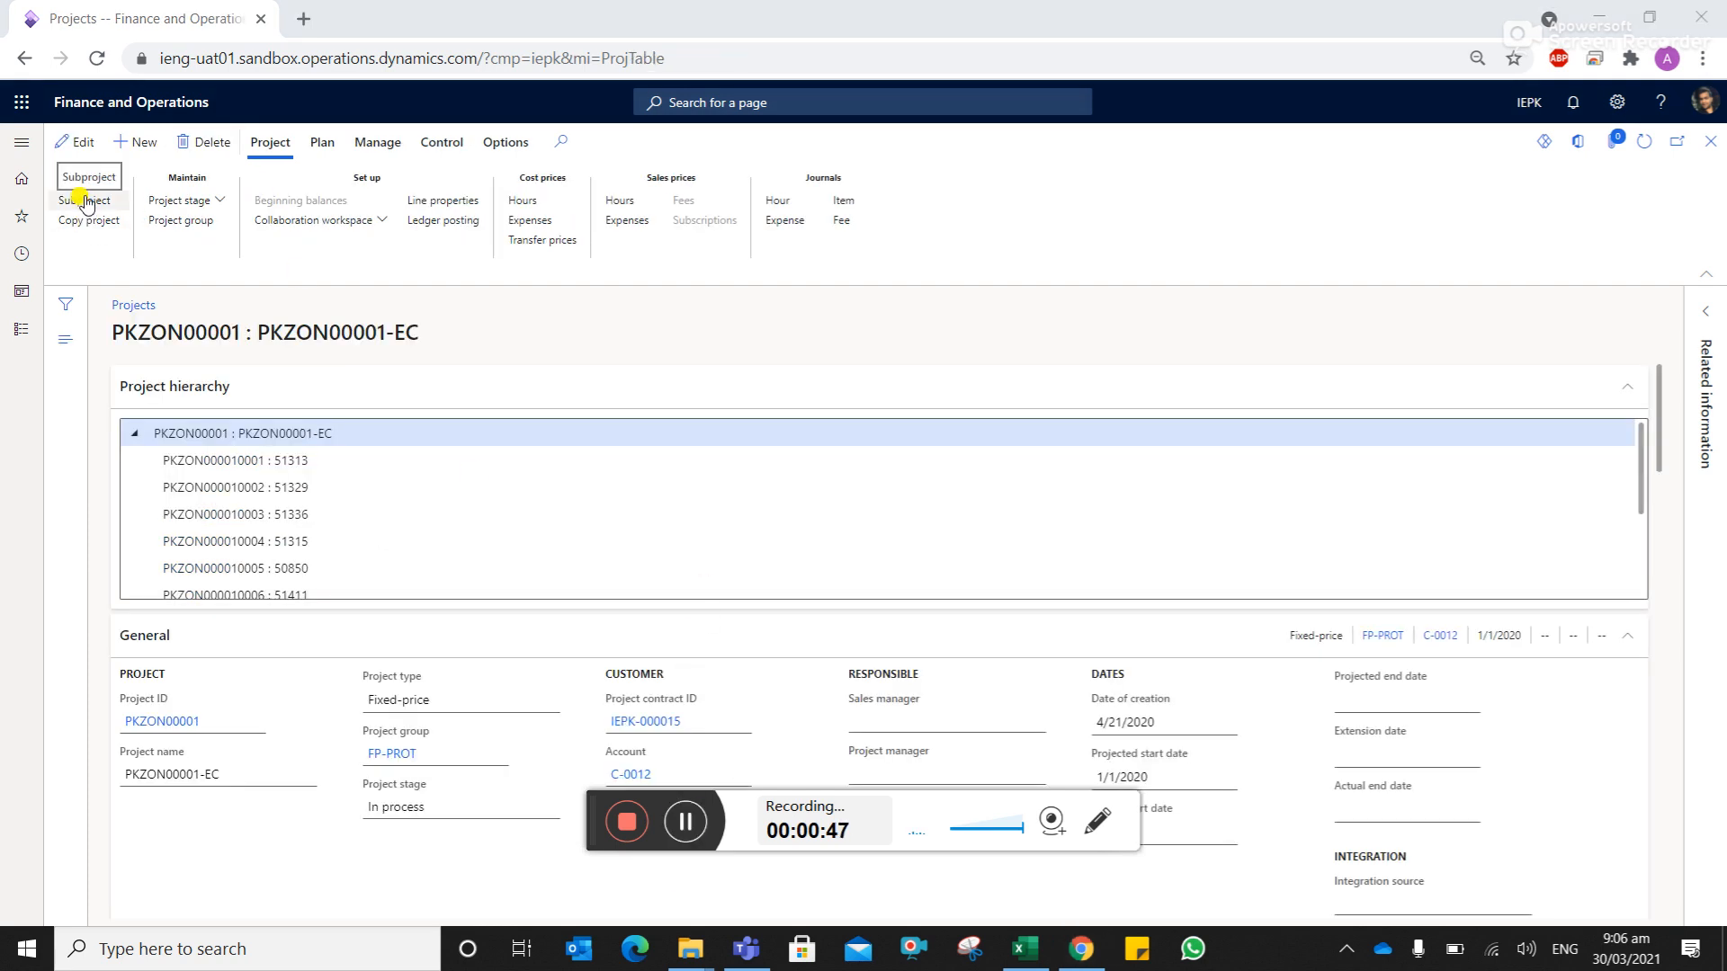
- Create a new subproject named 'Client ABC' under PKZON00001 and confirm its creation
click(87, 200)
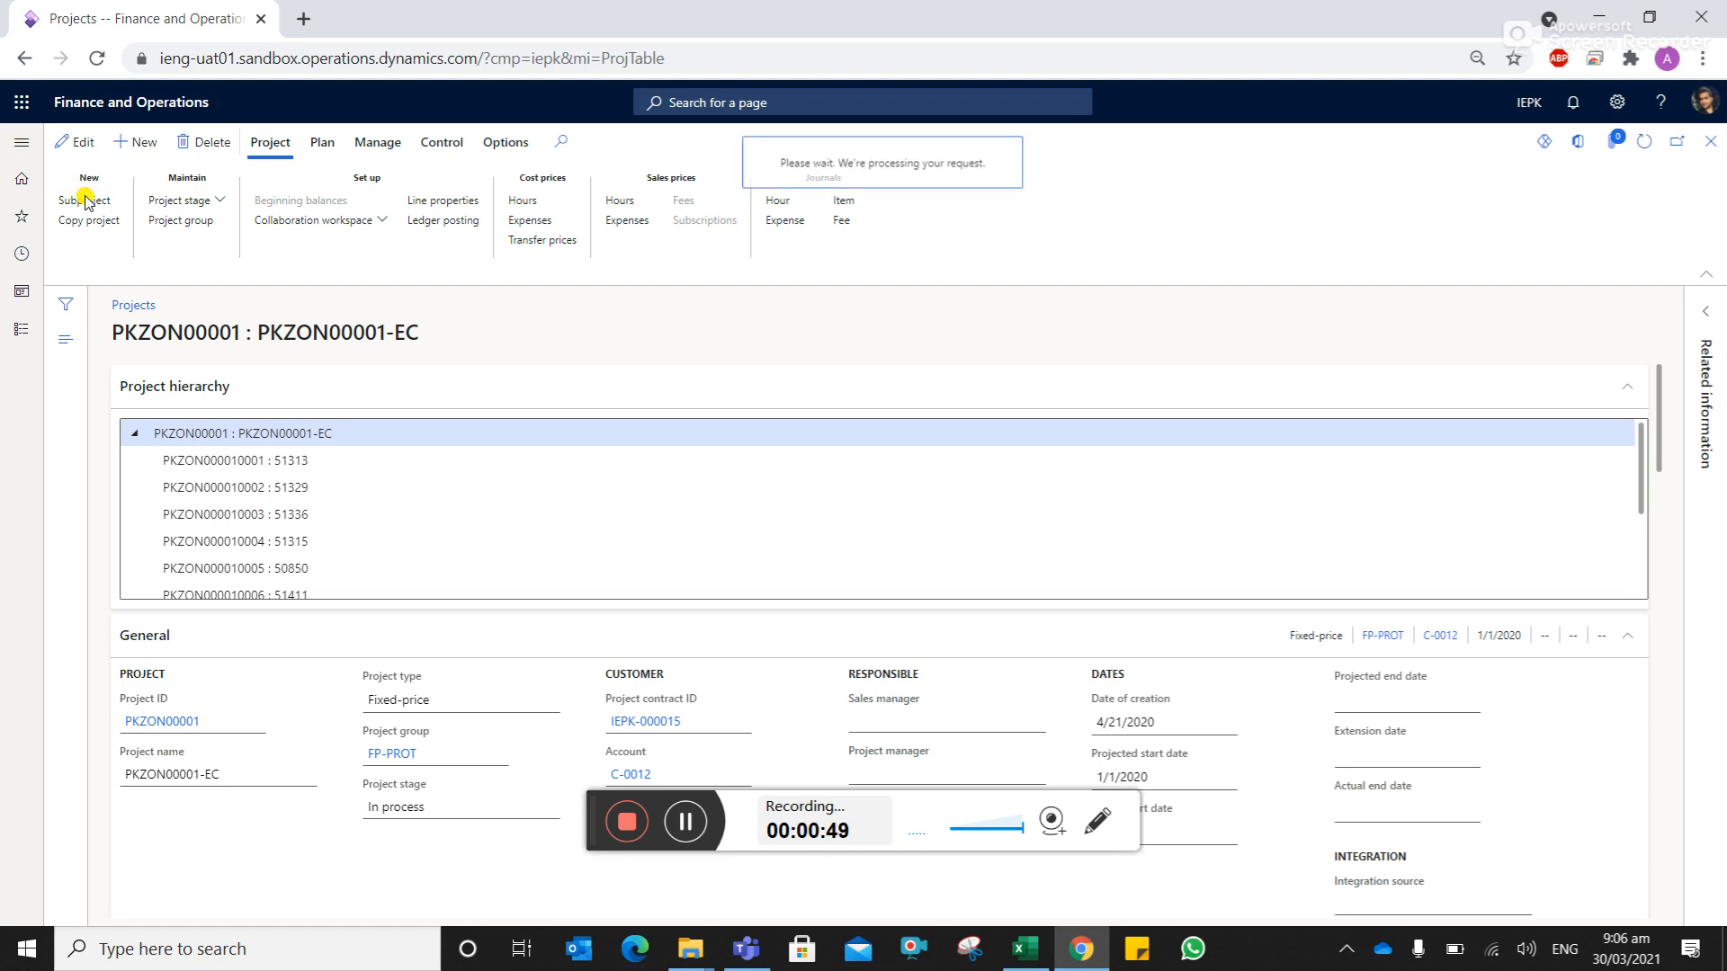
click(84, 200)
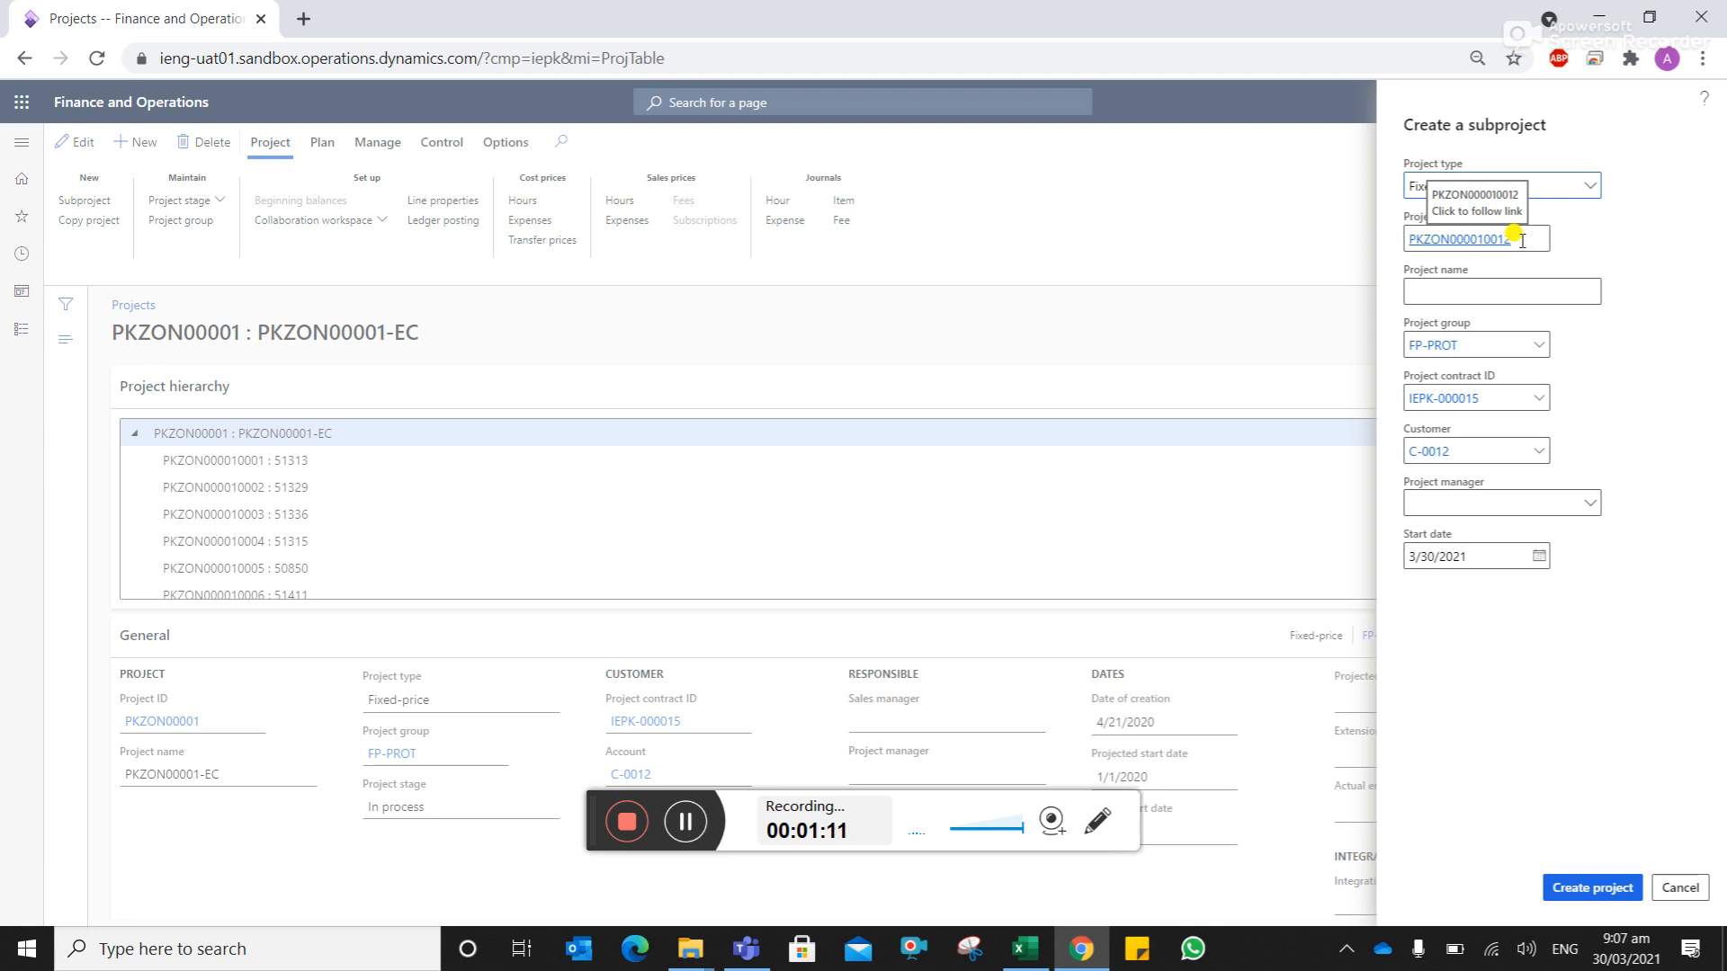
click(1498, 291)
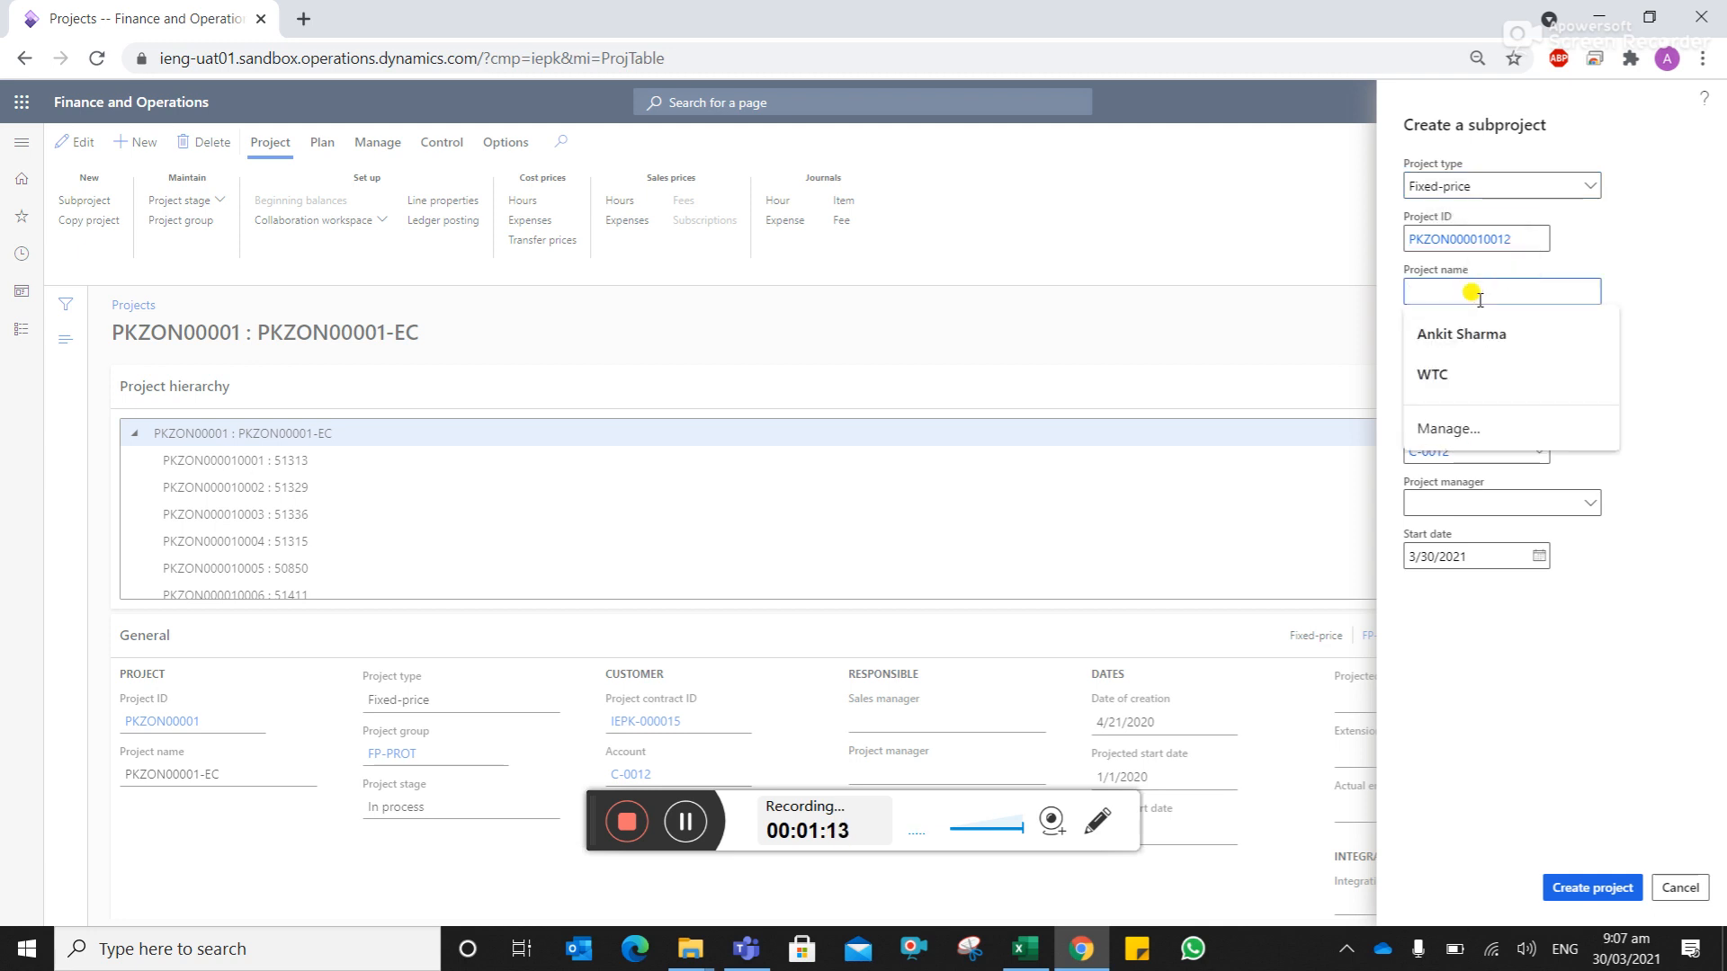
text(ABC)
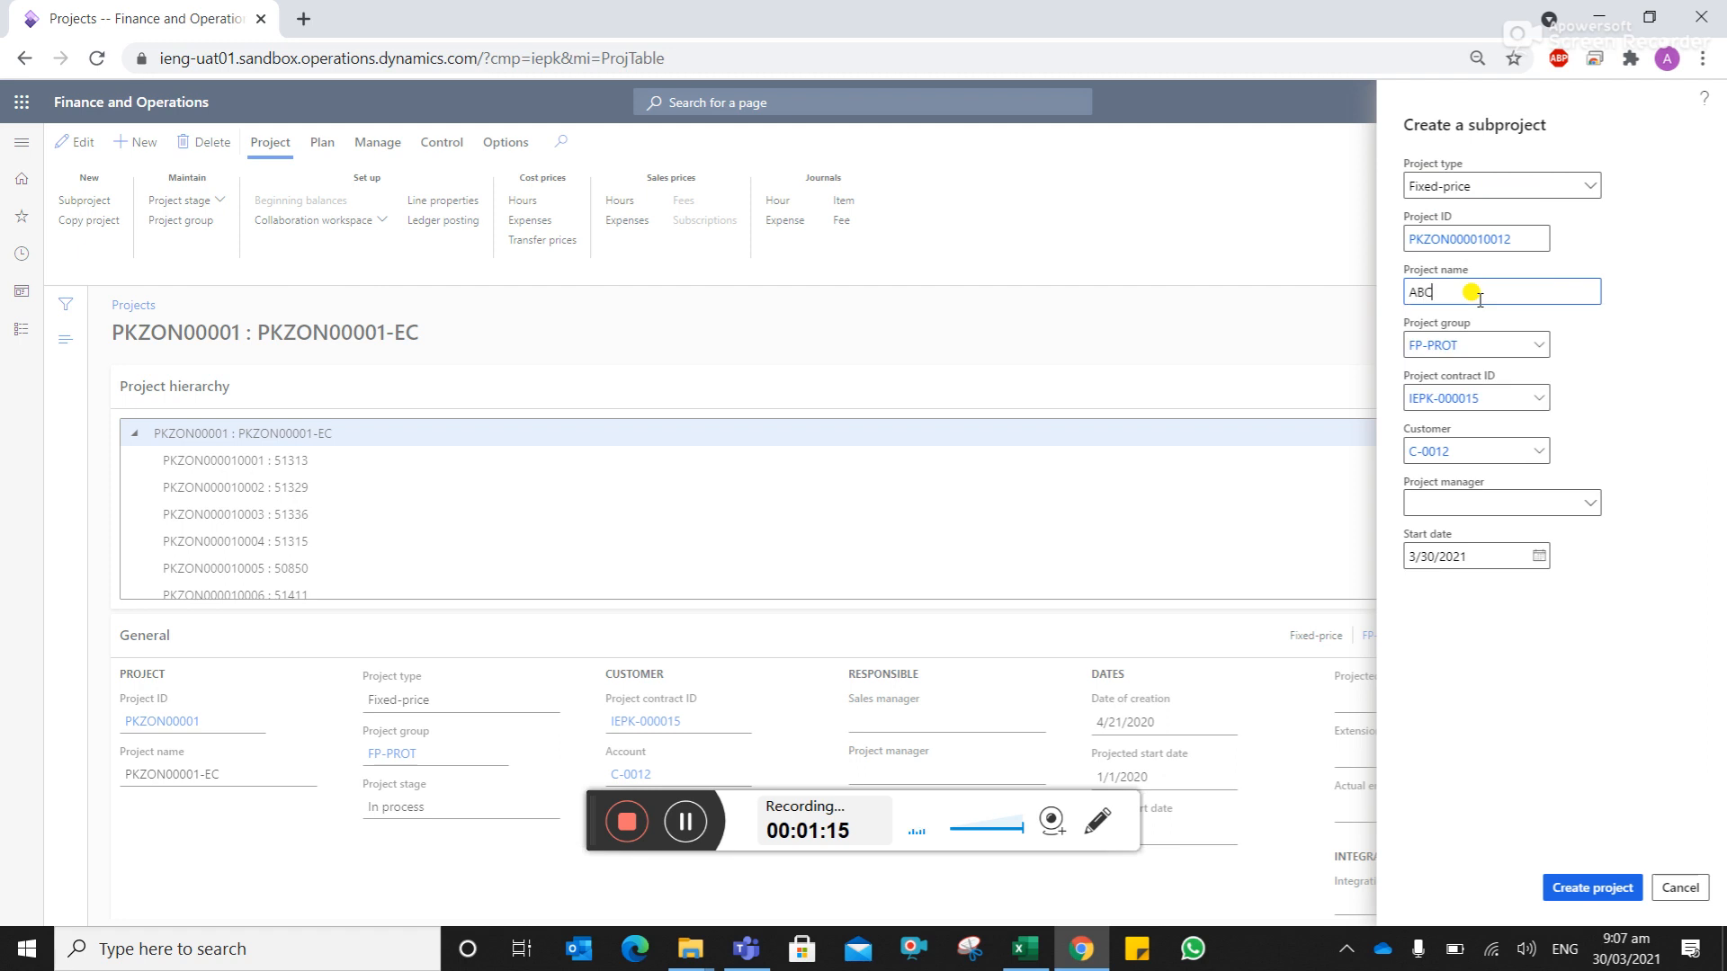
text(Client)
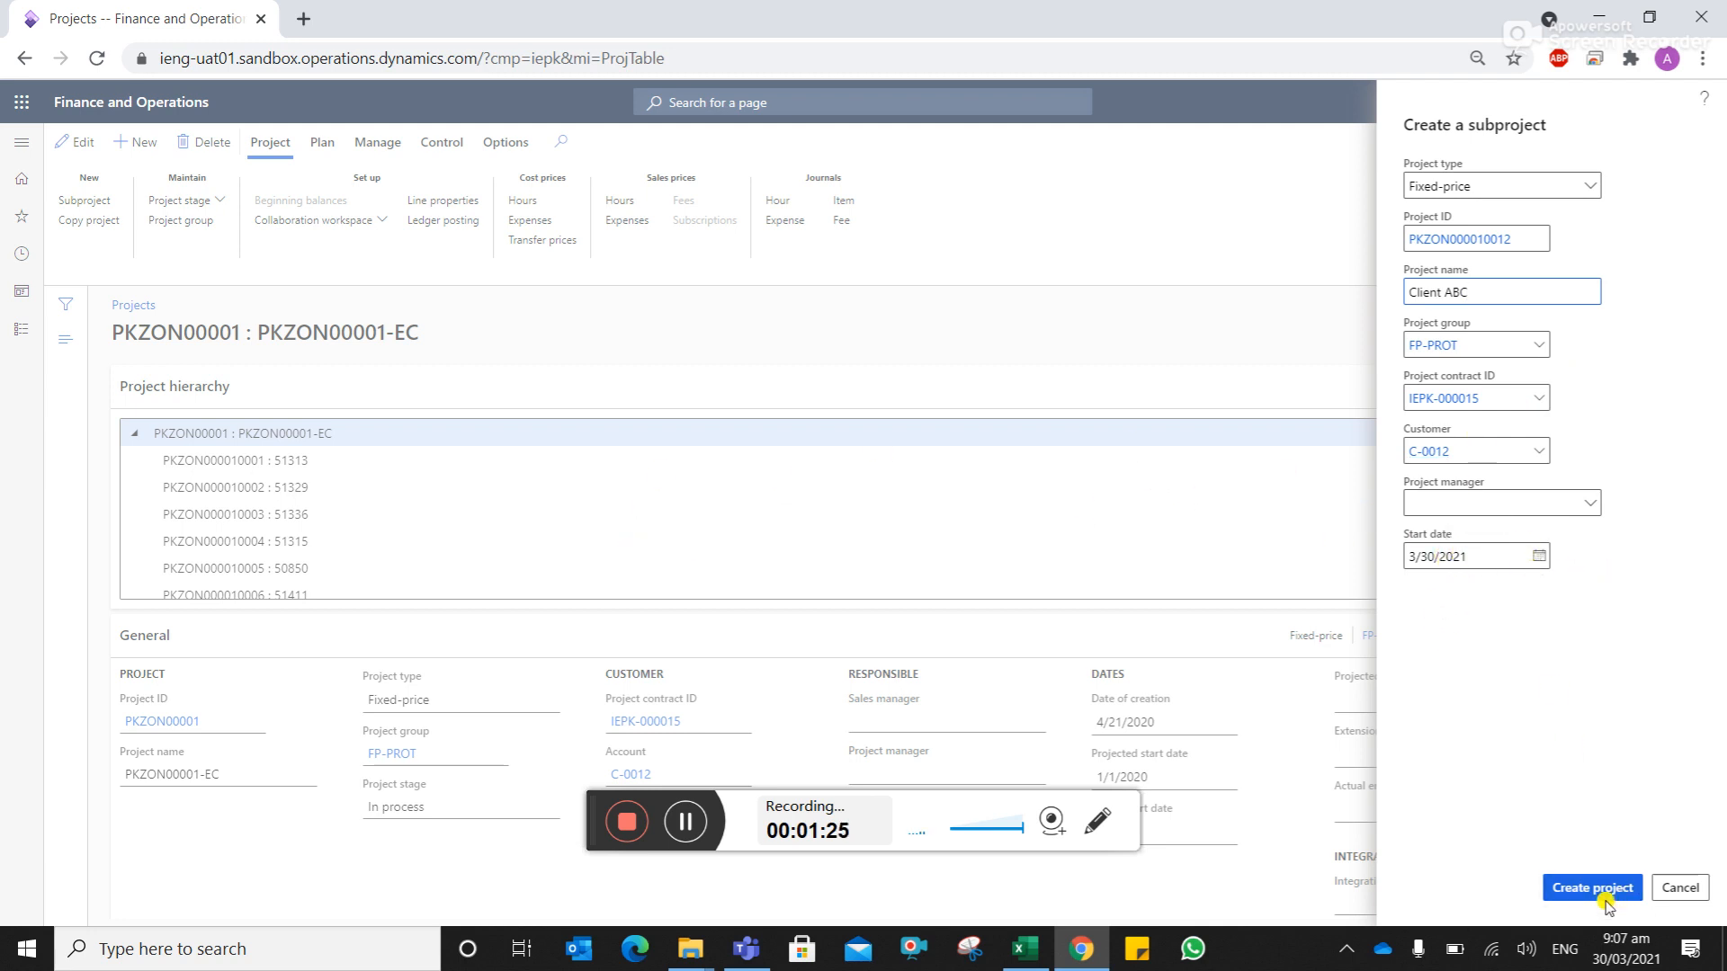
click(1590, 887)
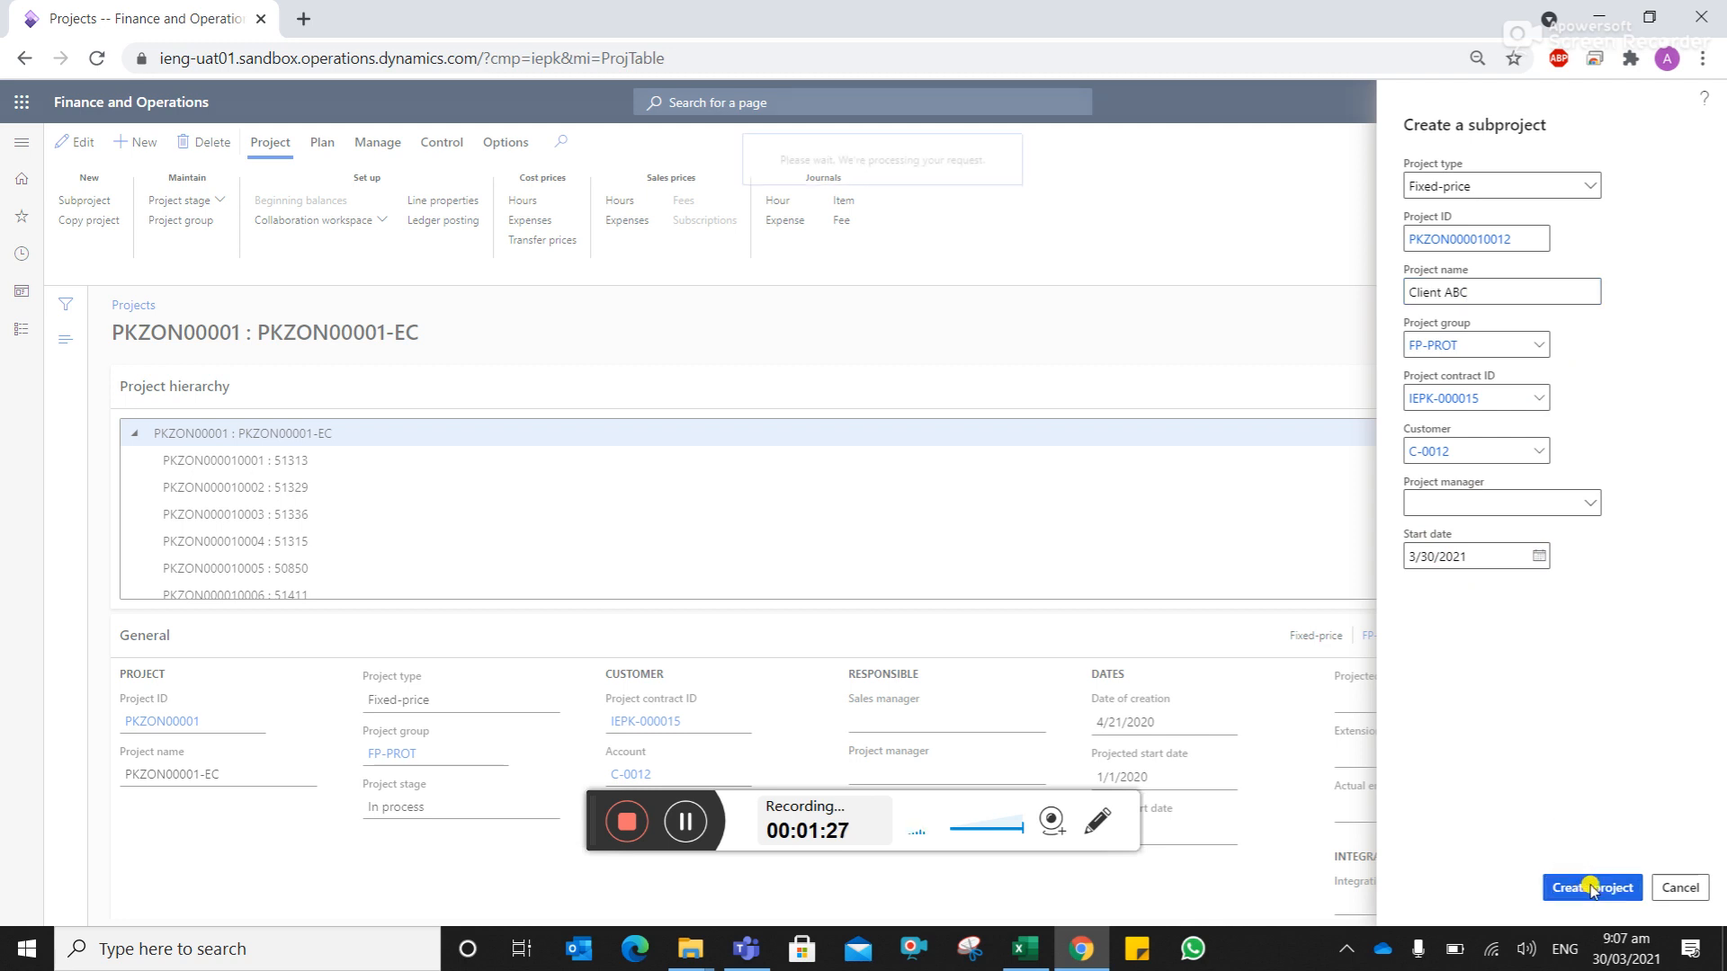
click(1588, 887)
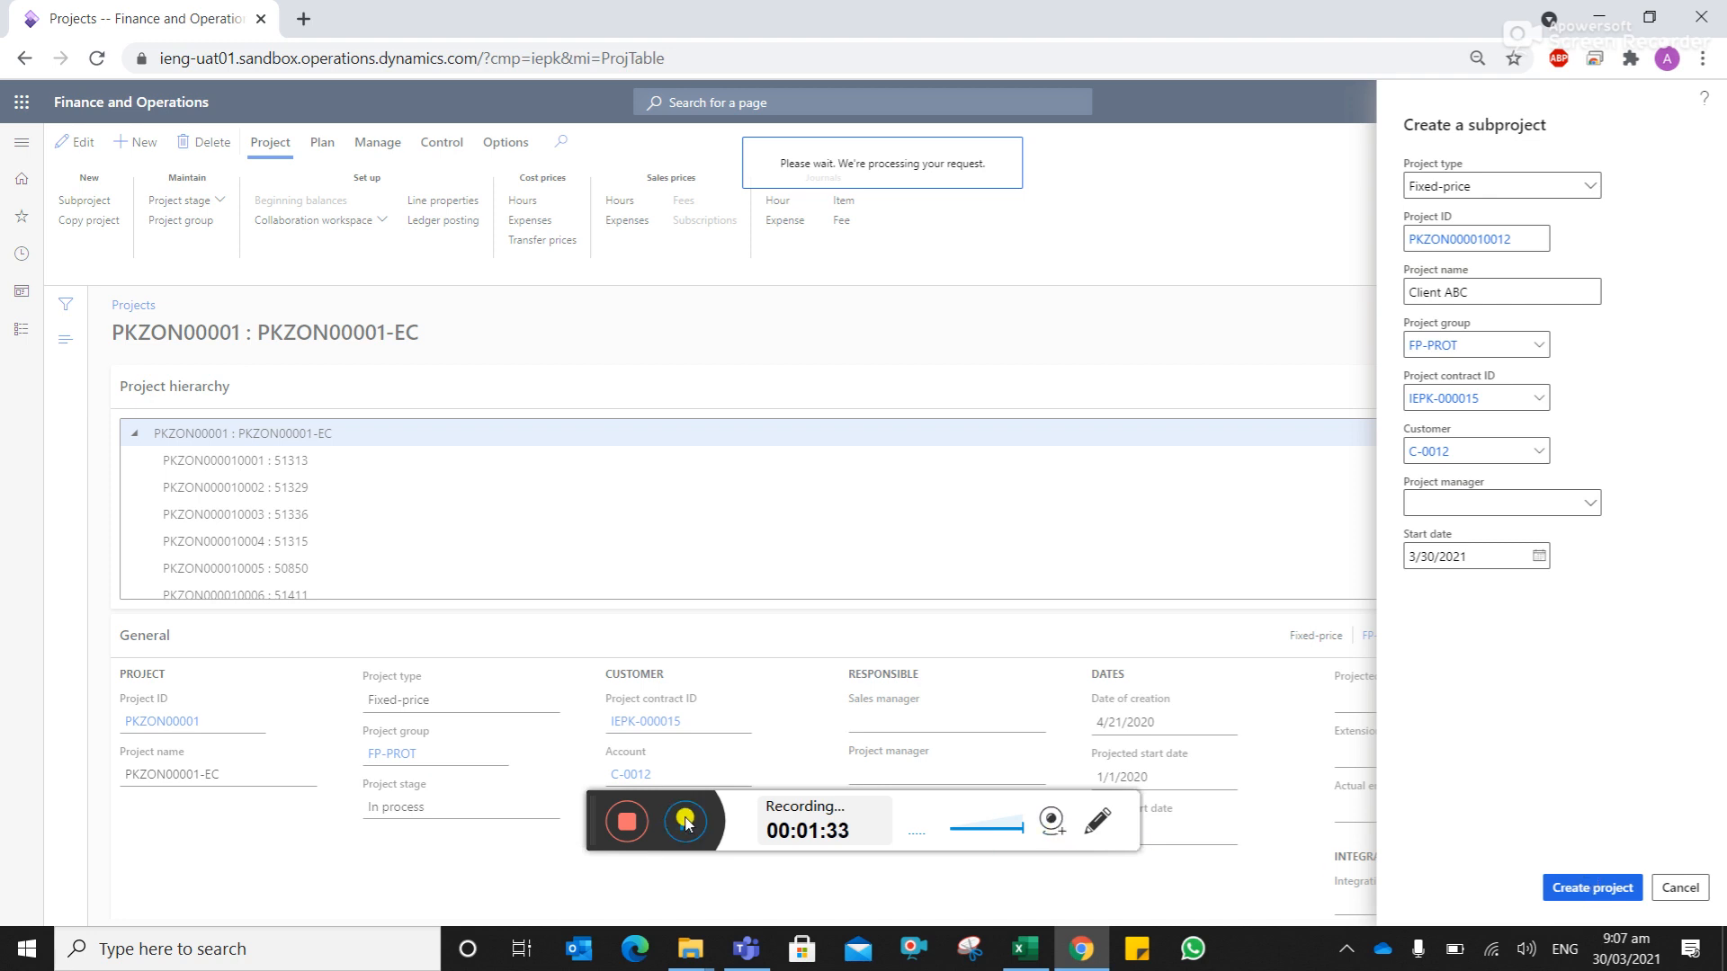
- View the details of the IENG scheduling calendar on the new Client ABC subproject, then return
click(1589, 887)
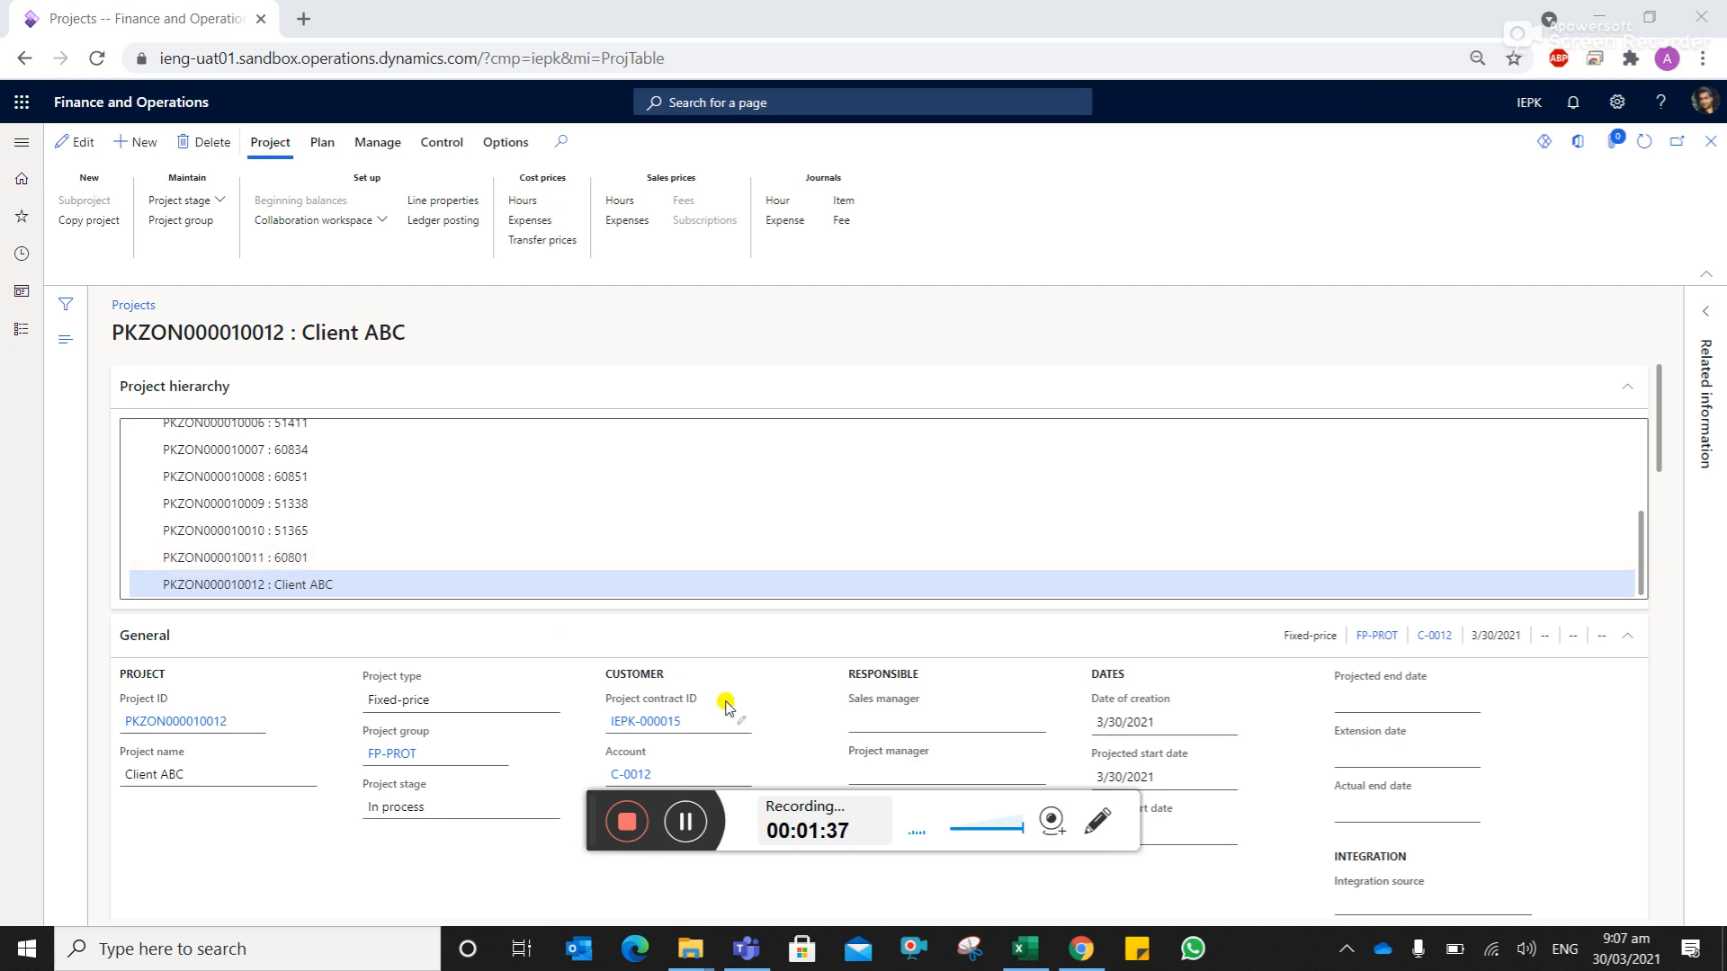
scroll(down, 3)
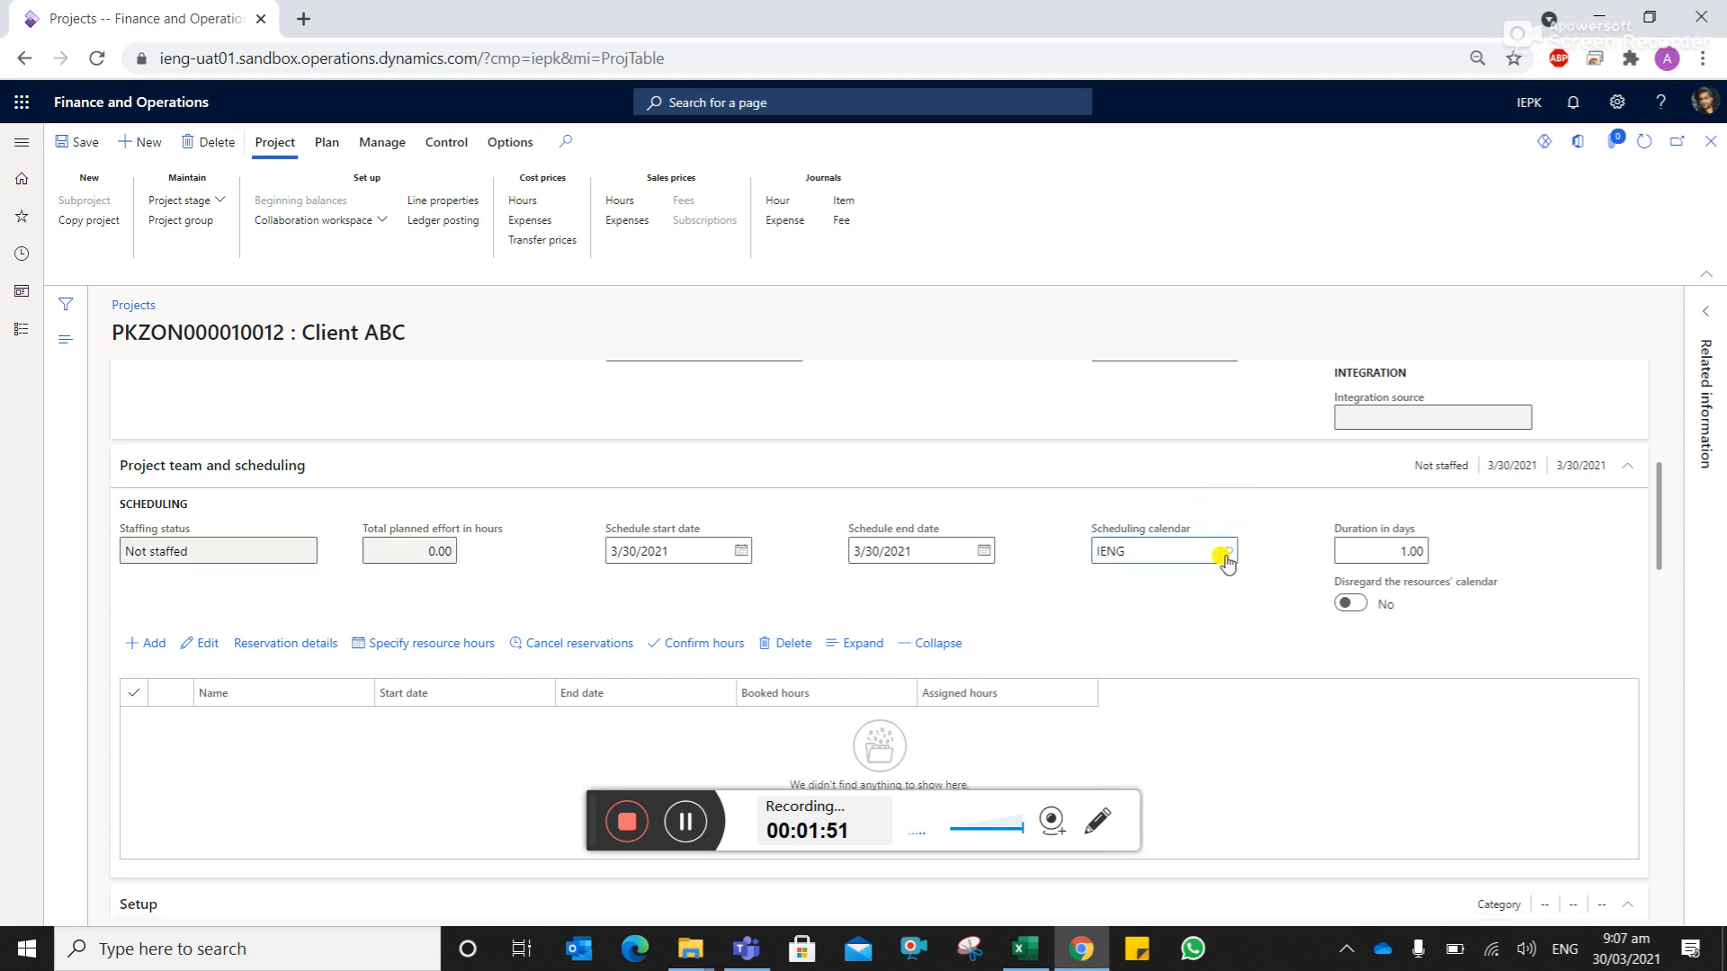
click(1225, 550)
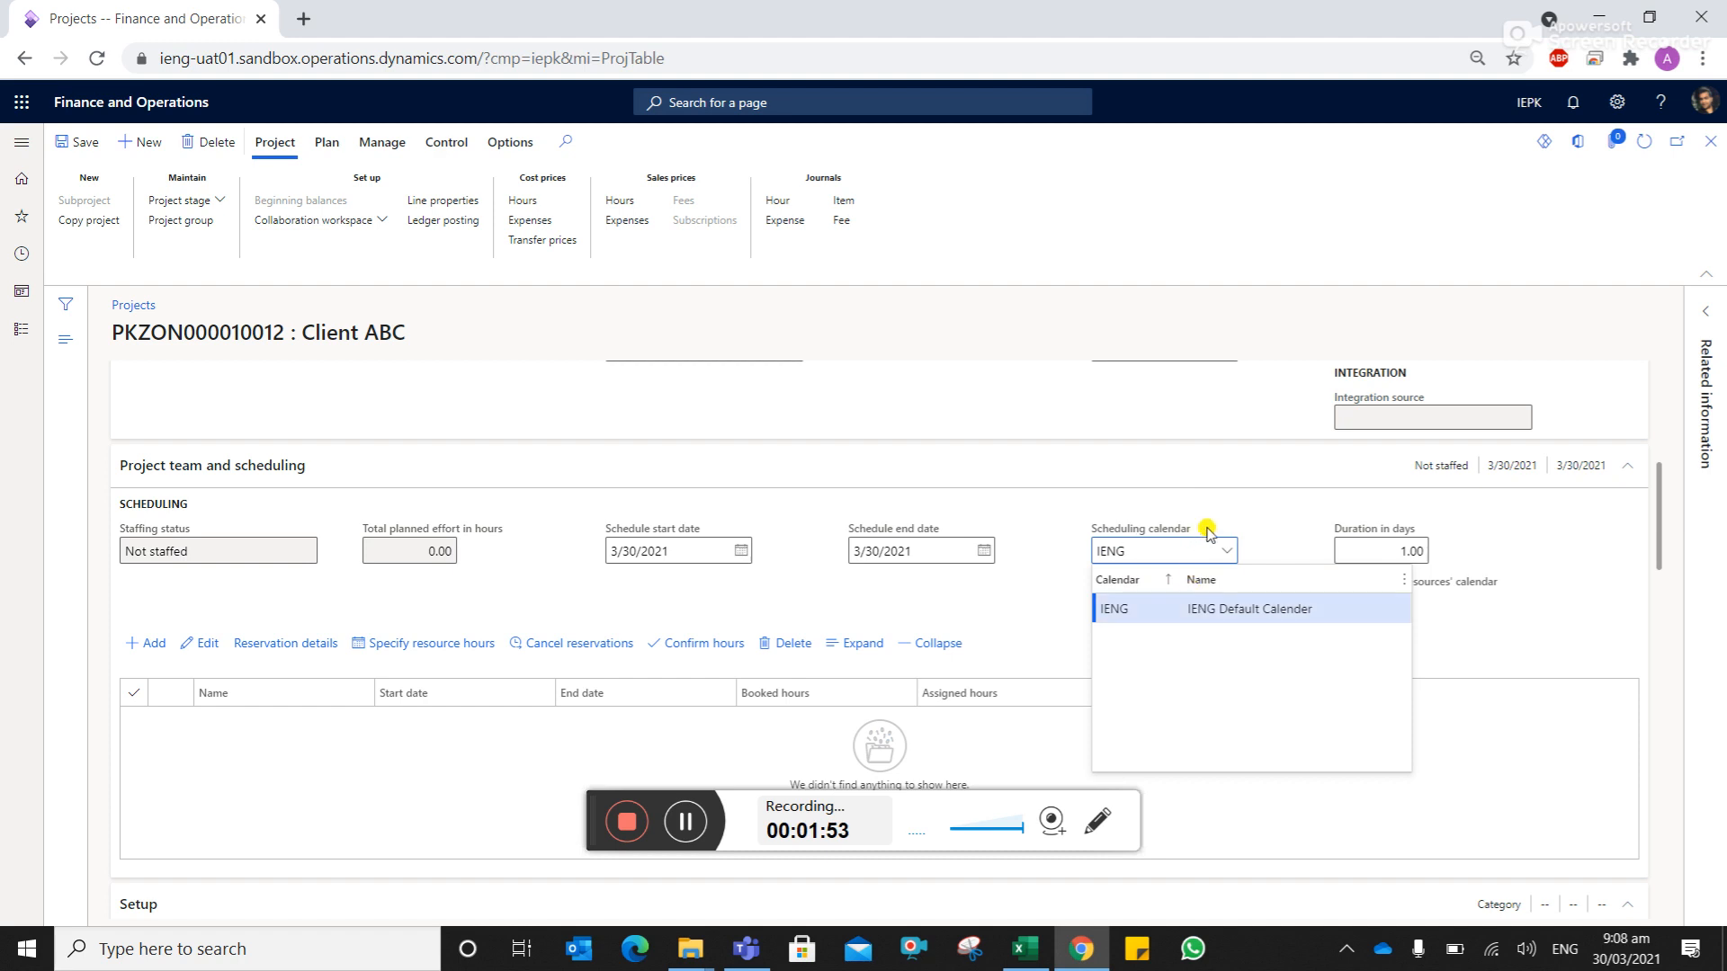
mouse_move(1227, 554)
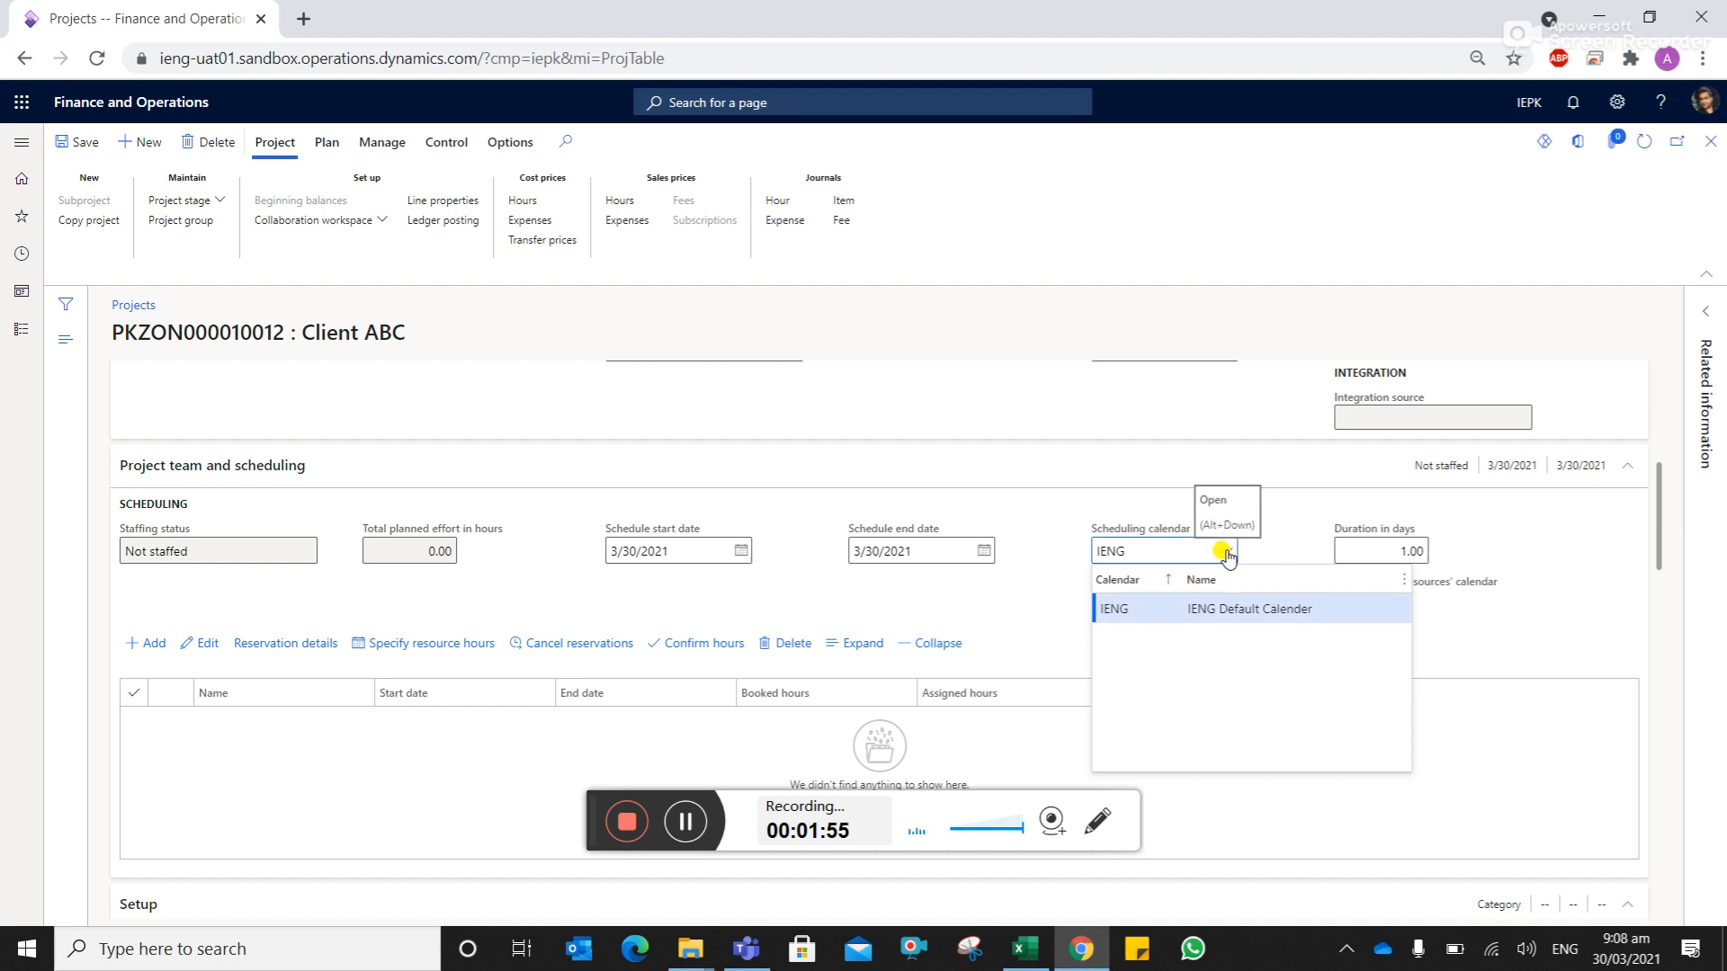
right_click(1146, 550)
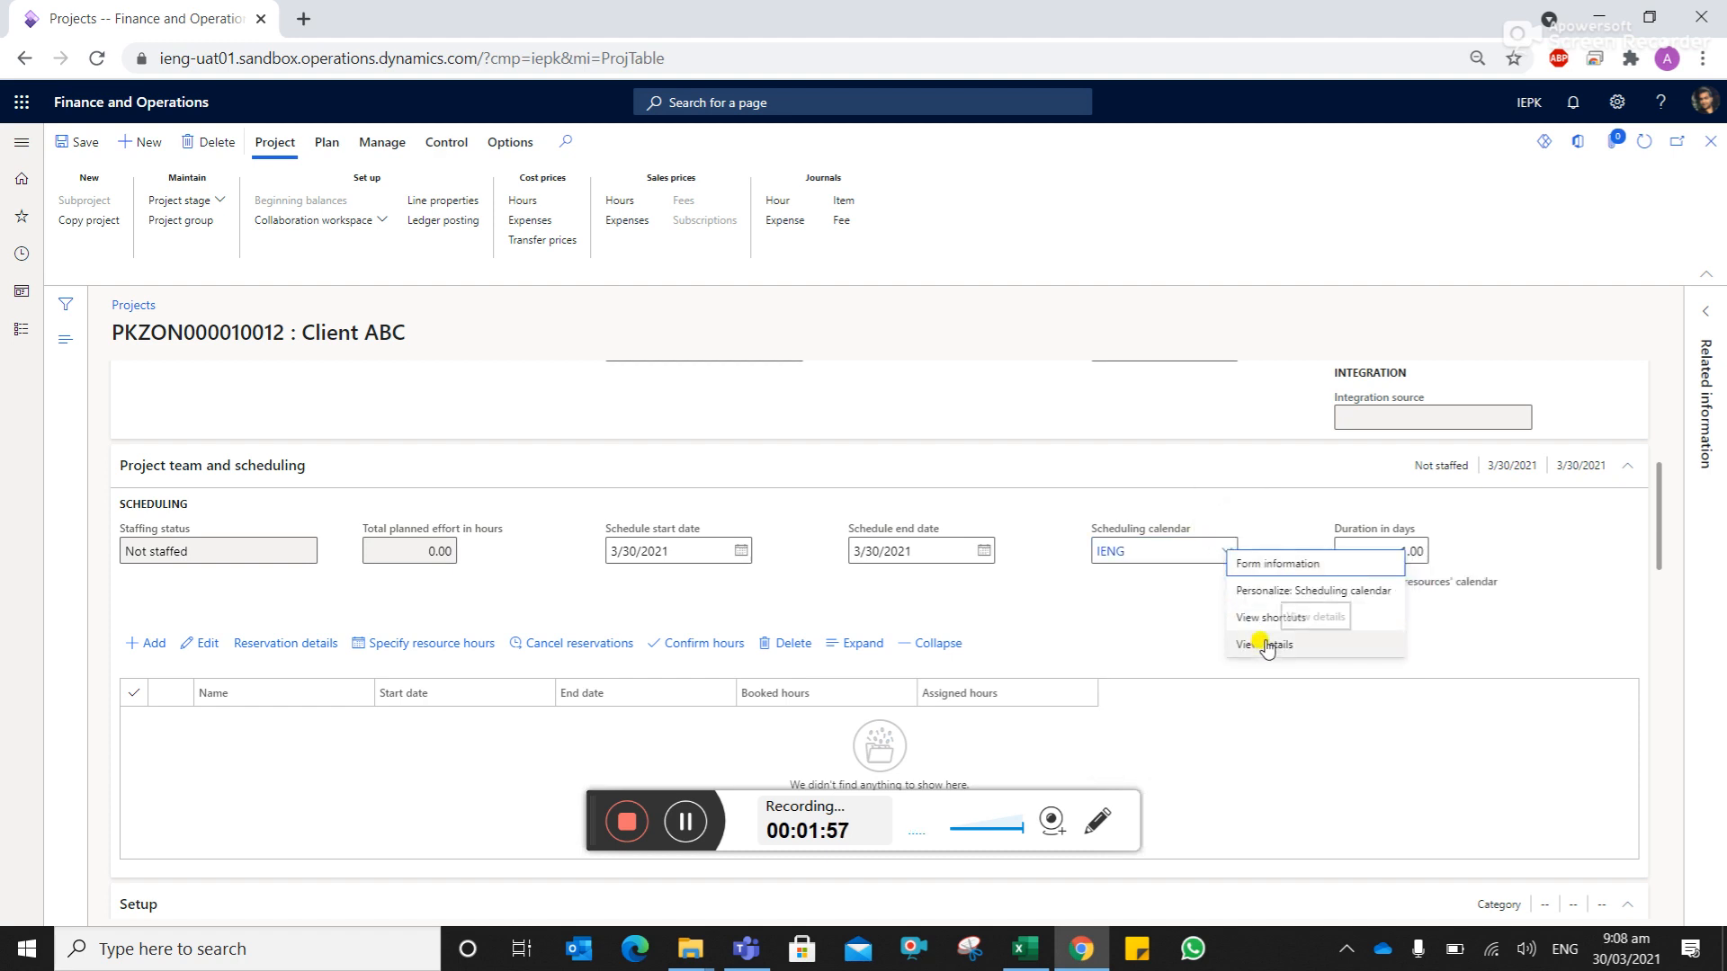
click(1263, 644)
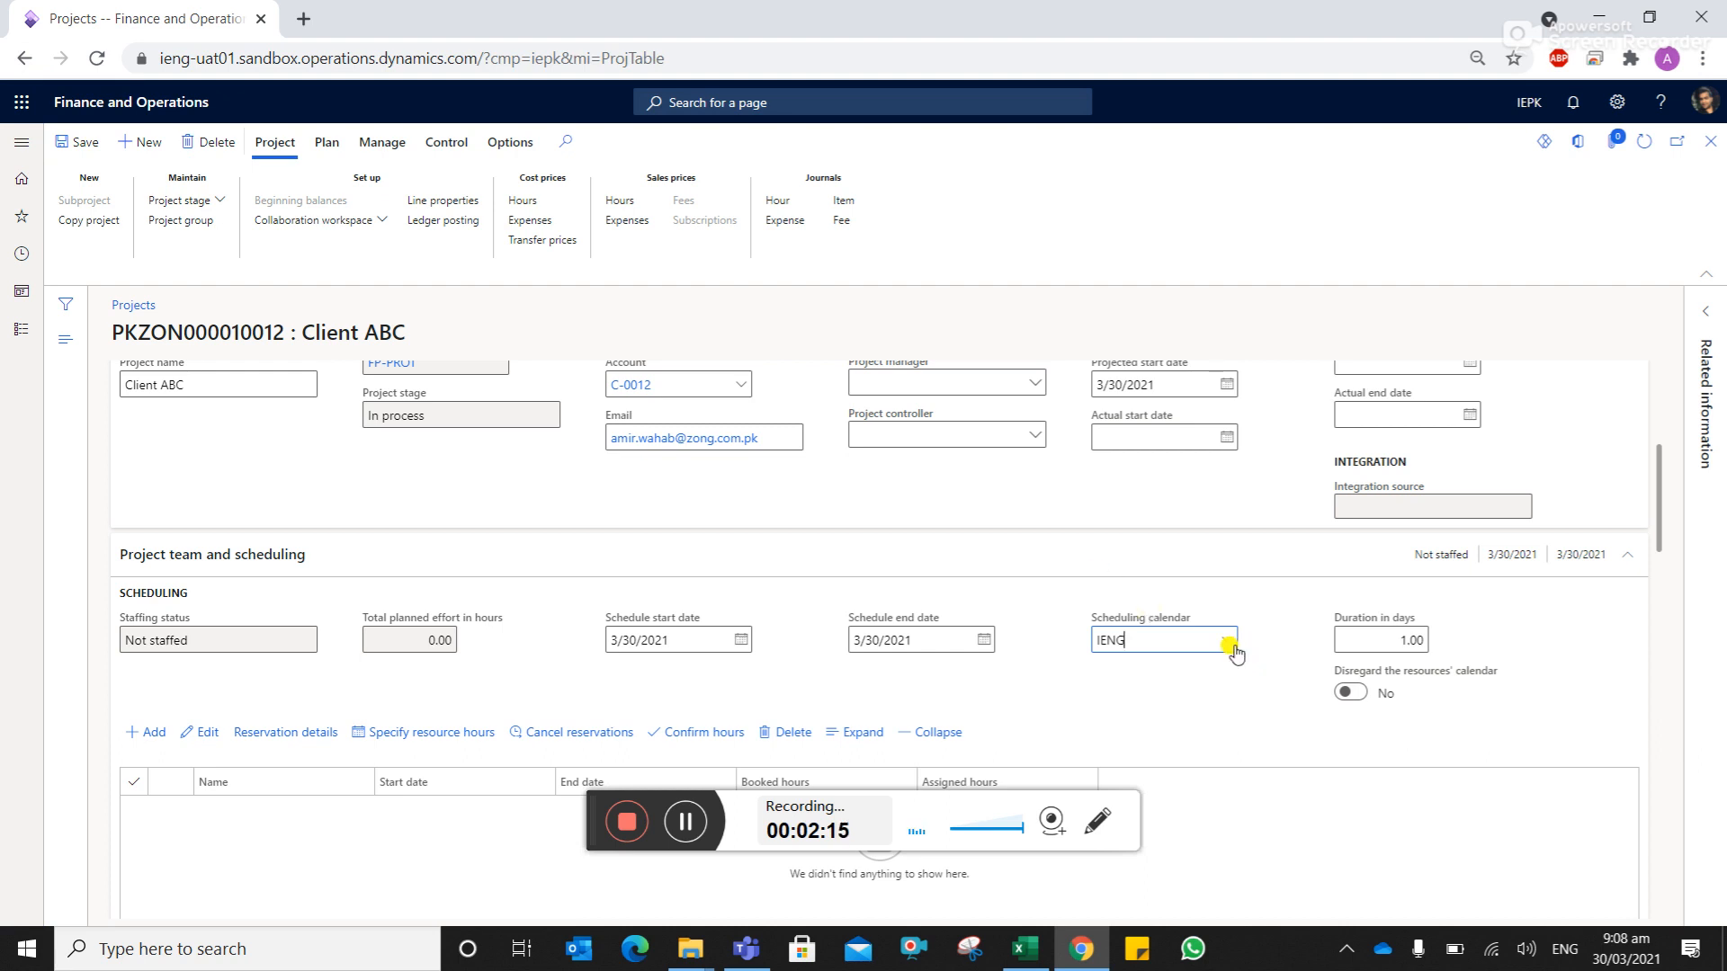
click(1225, 641)
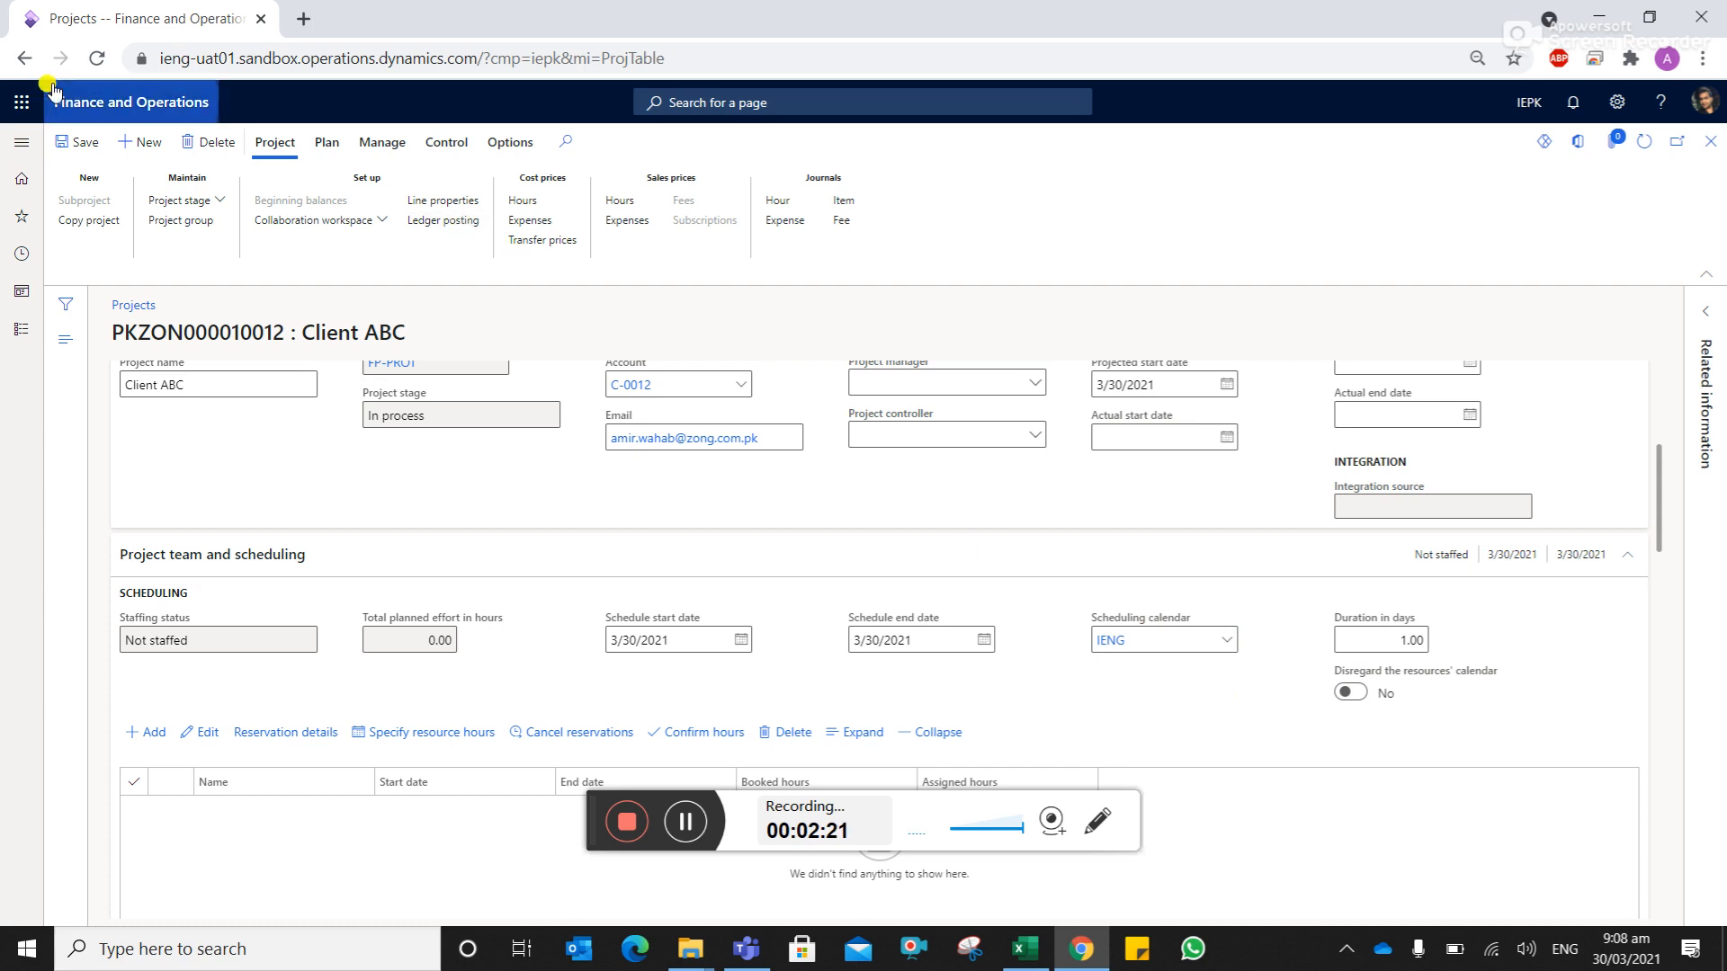
mouse_move(334, 340)
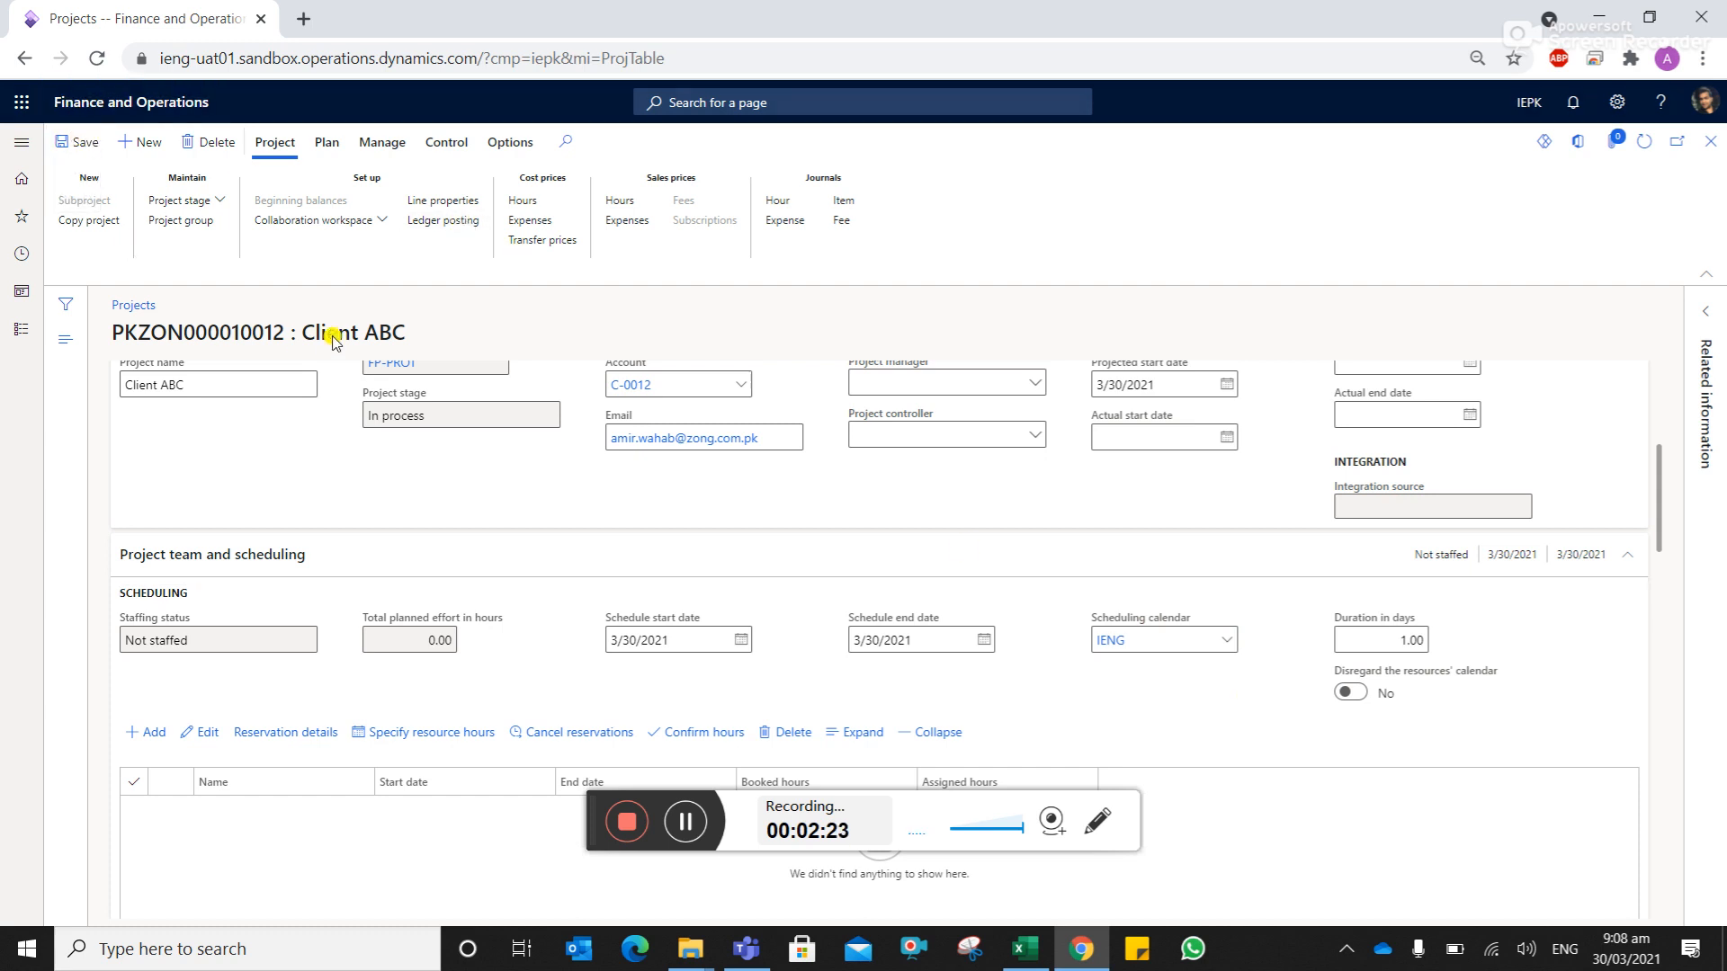
mouse_move(867, 426)
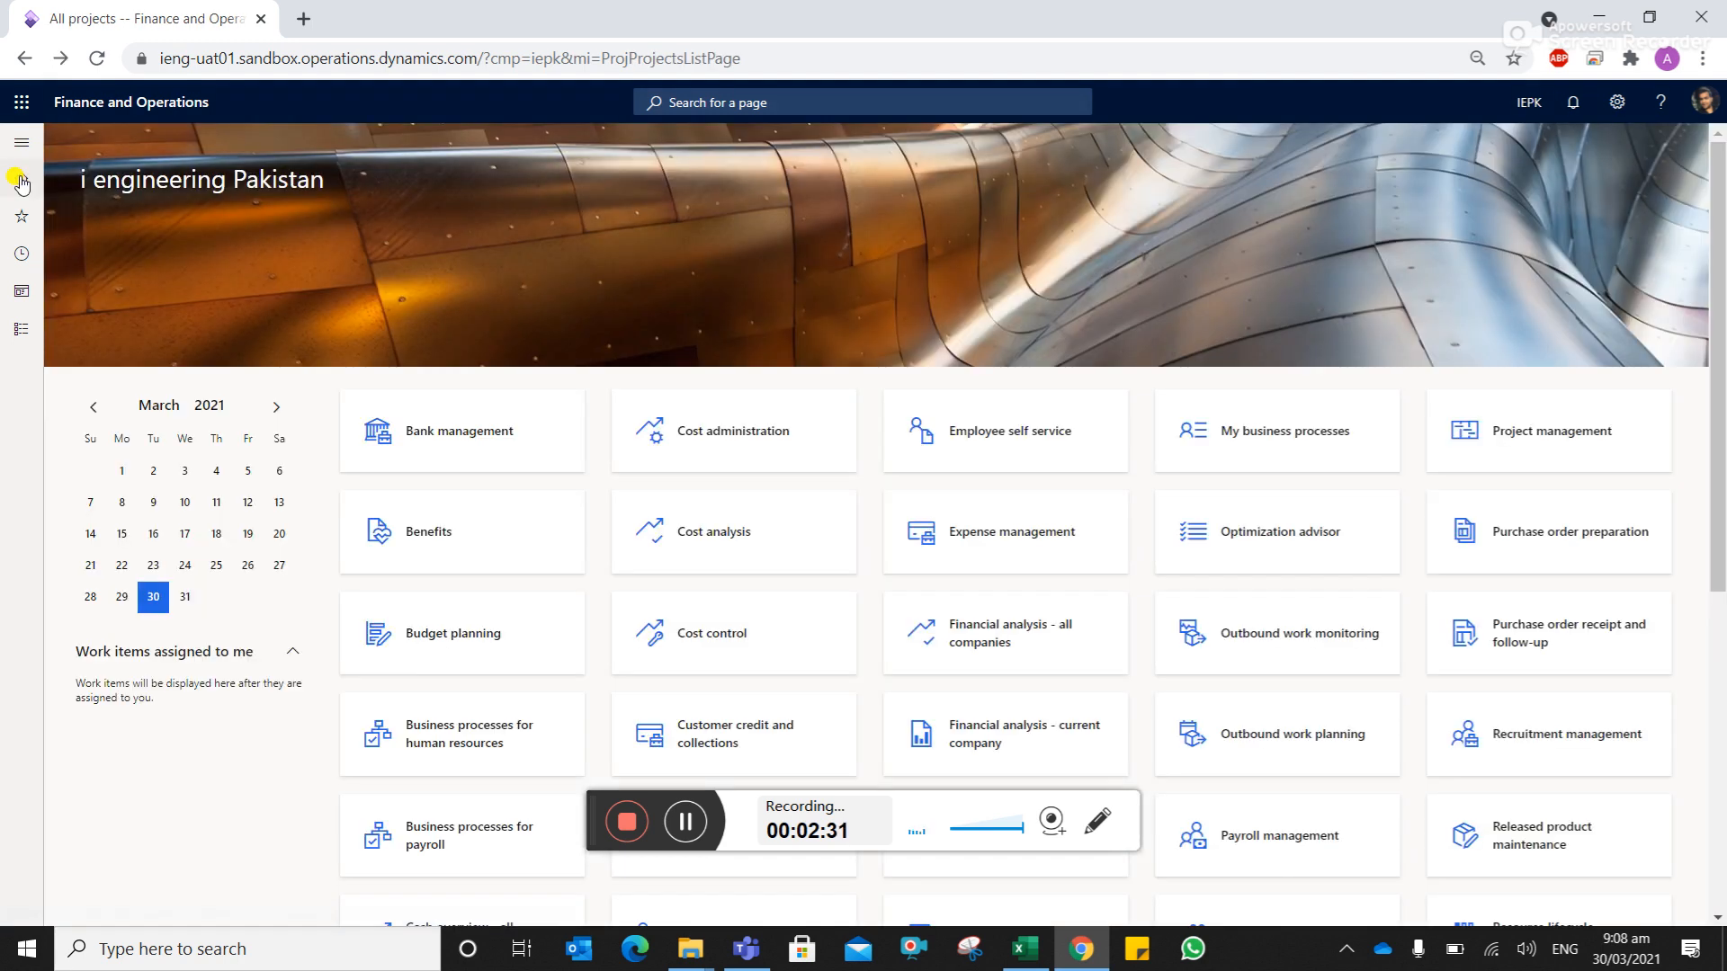
mouse_move(20, 144)
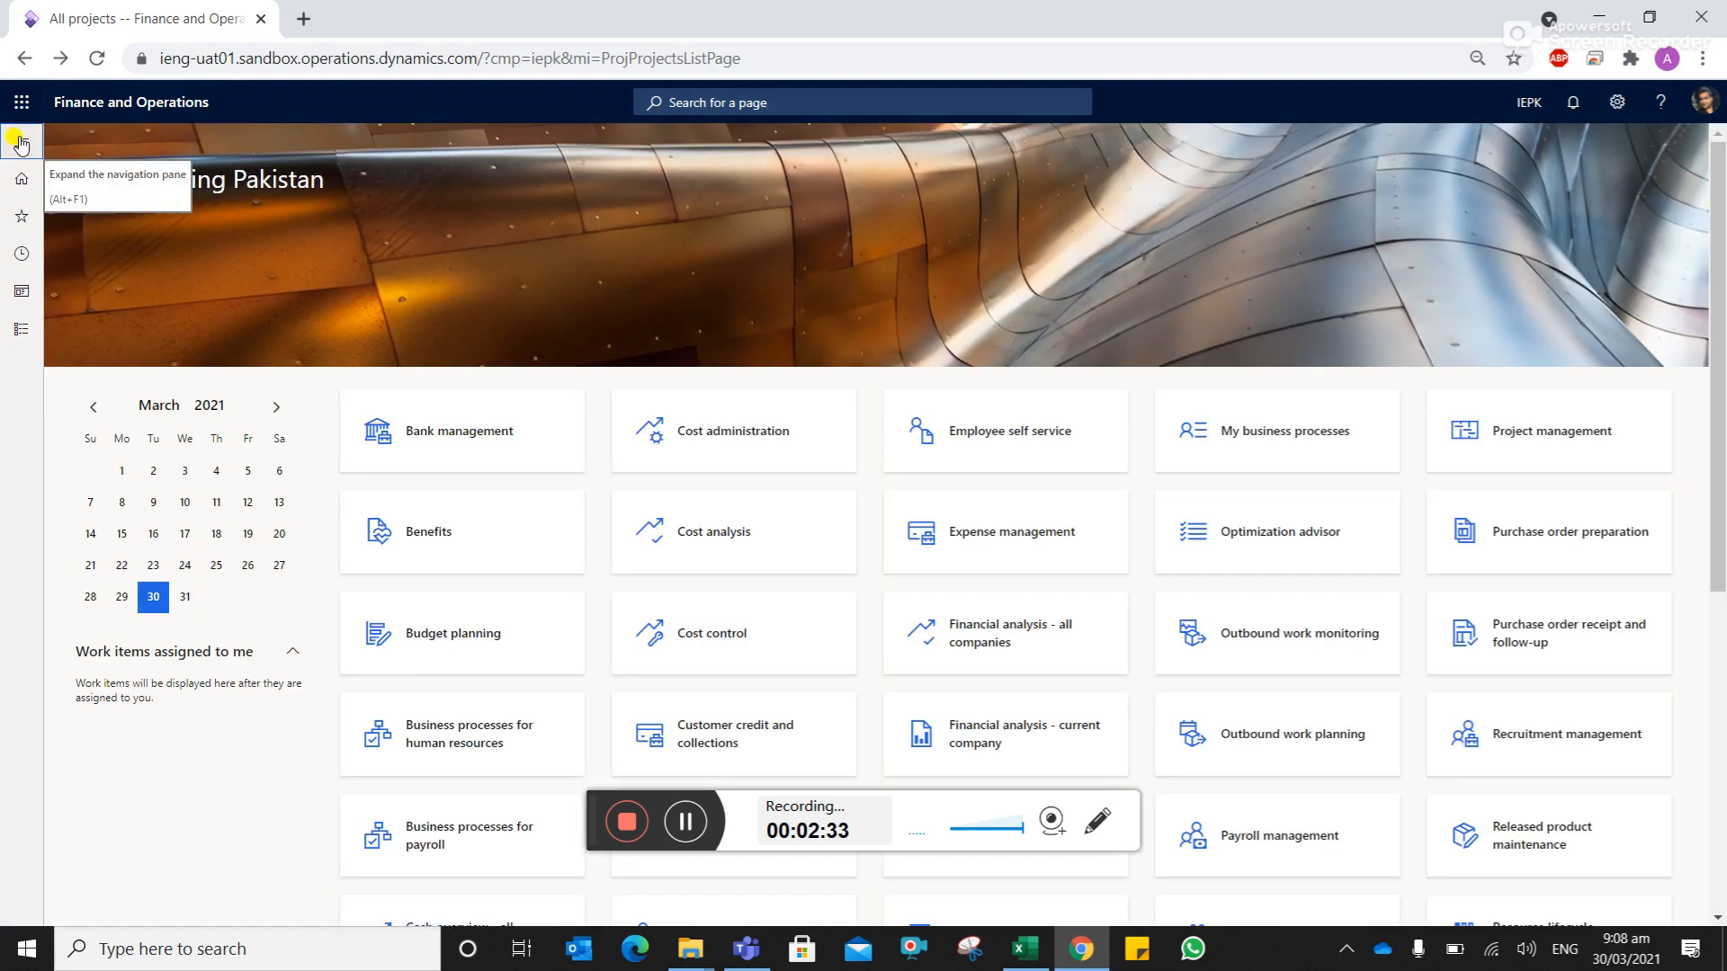
- Navigate to the General ledger module from the list of all modules
click(20, 144)
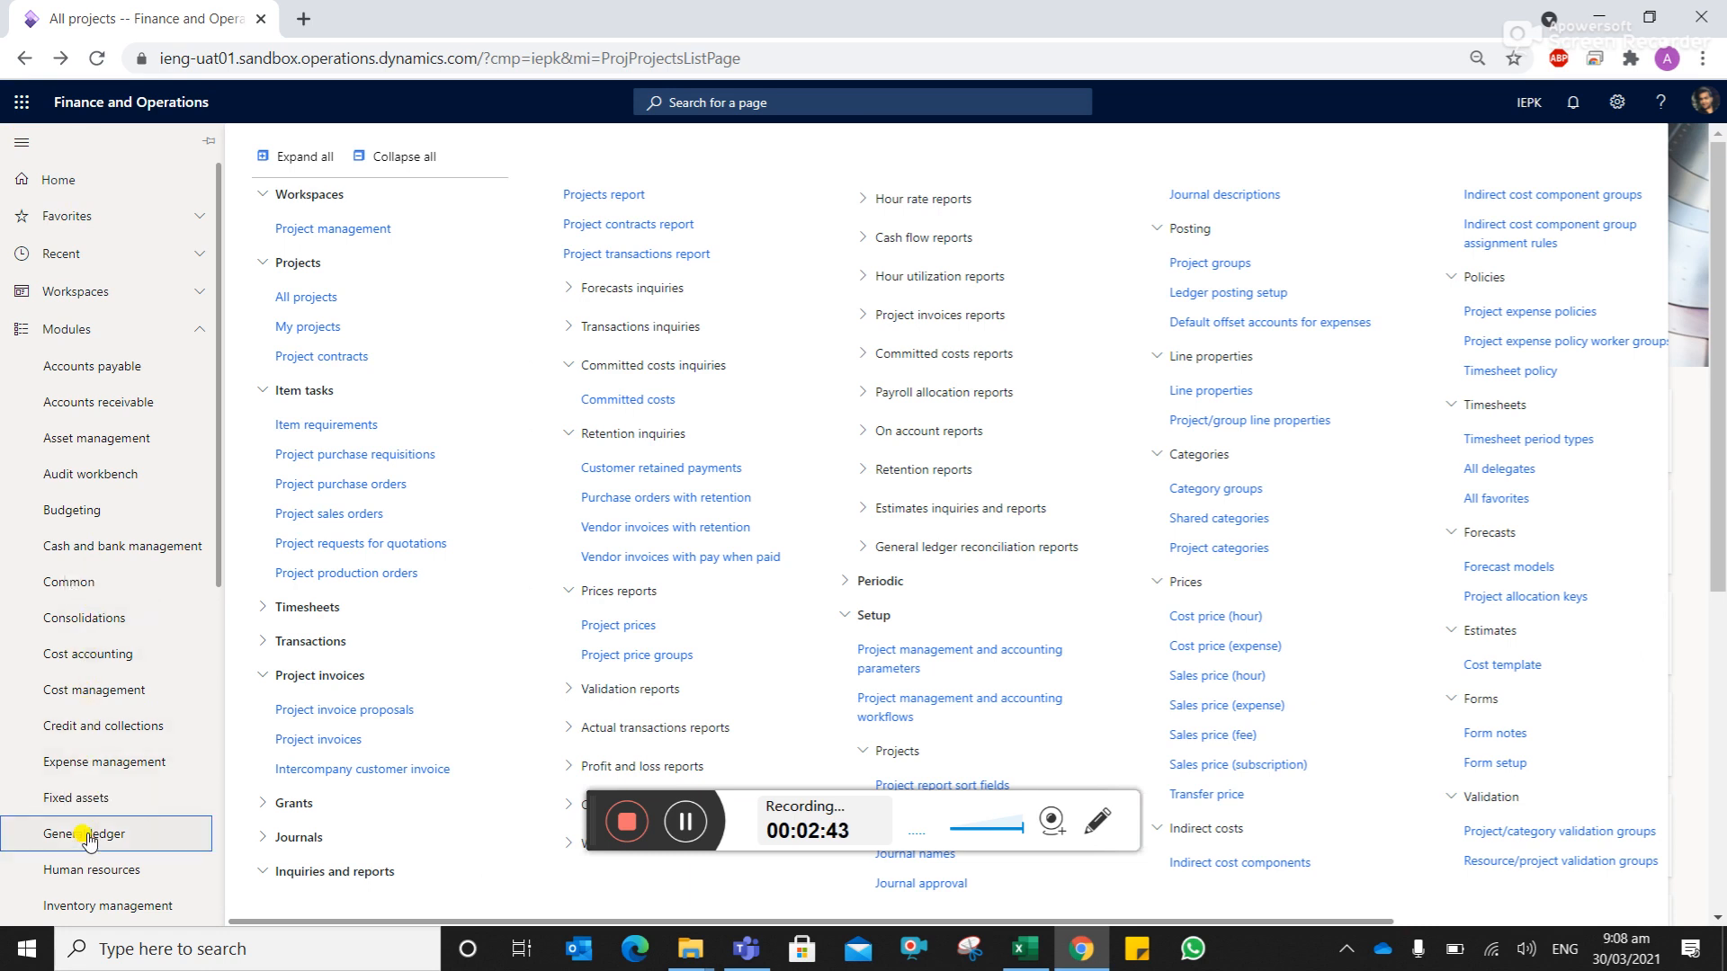
click(87, 833)
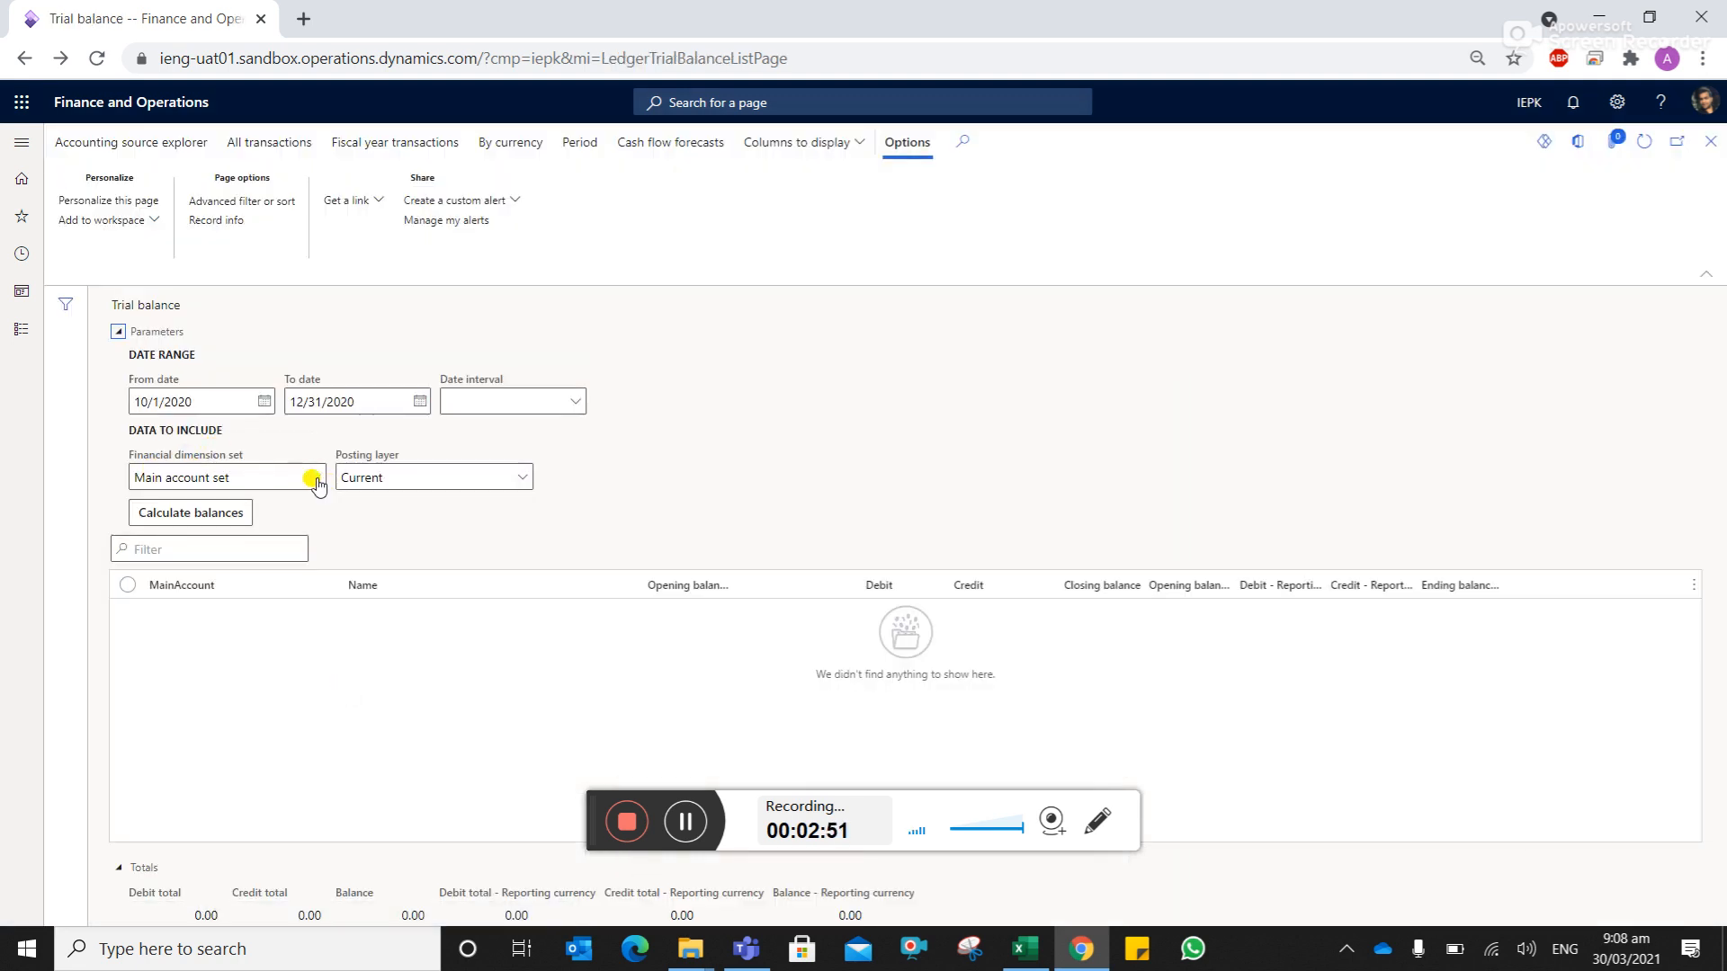
- Choose dimension set MA-CNTRY-DEP-BL-ACT-PRJ-SITE and calculate the trial balance
click(316, 476)
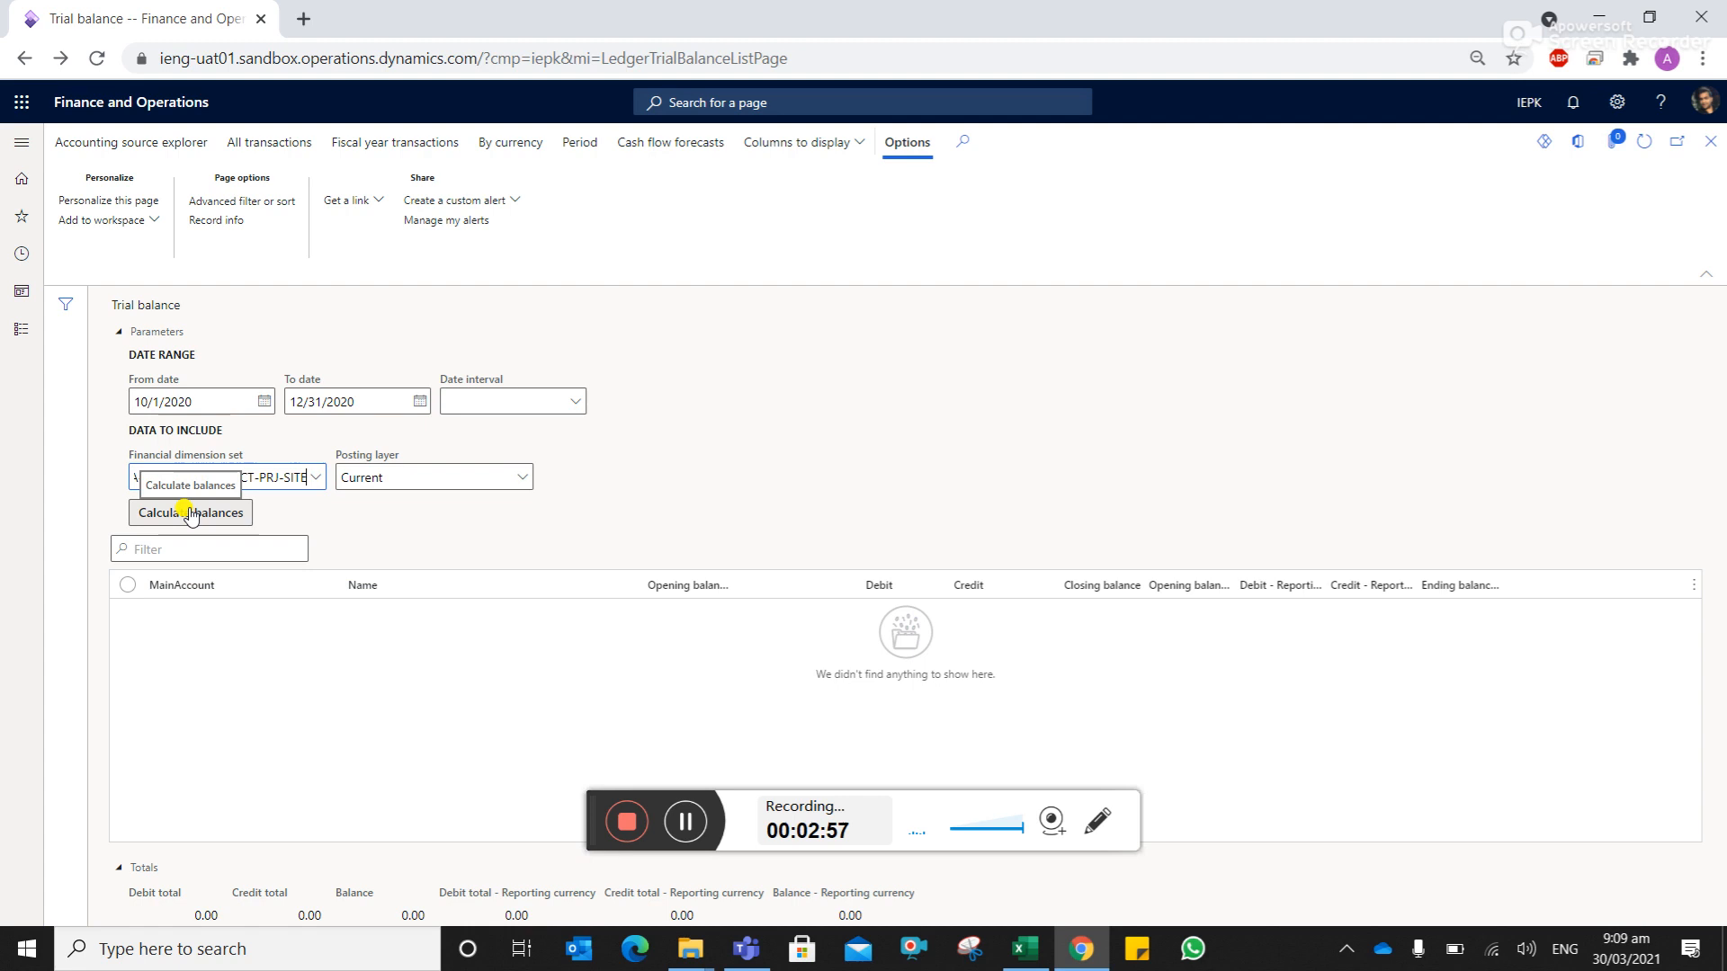
click(189, 513)
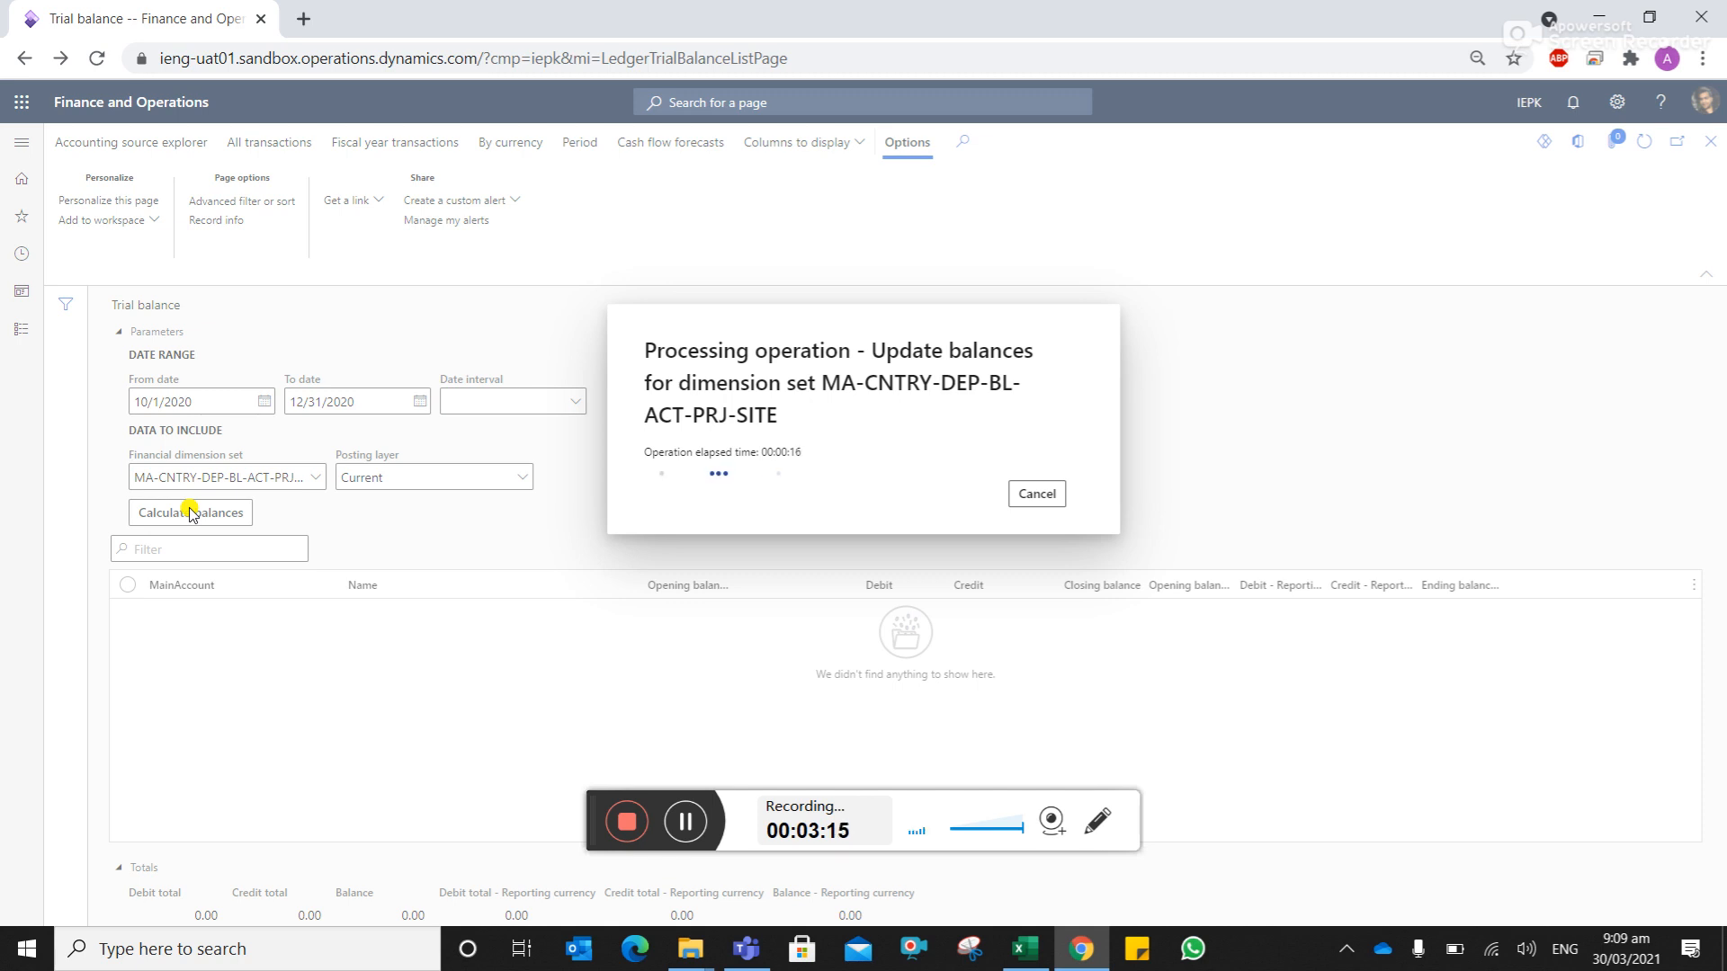
mouse_move(66, 583)
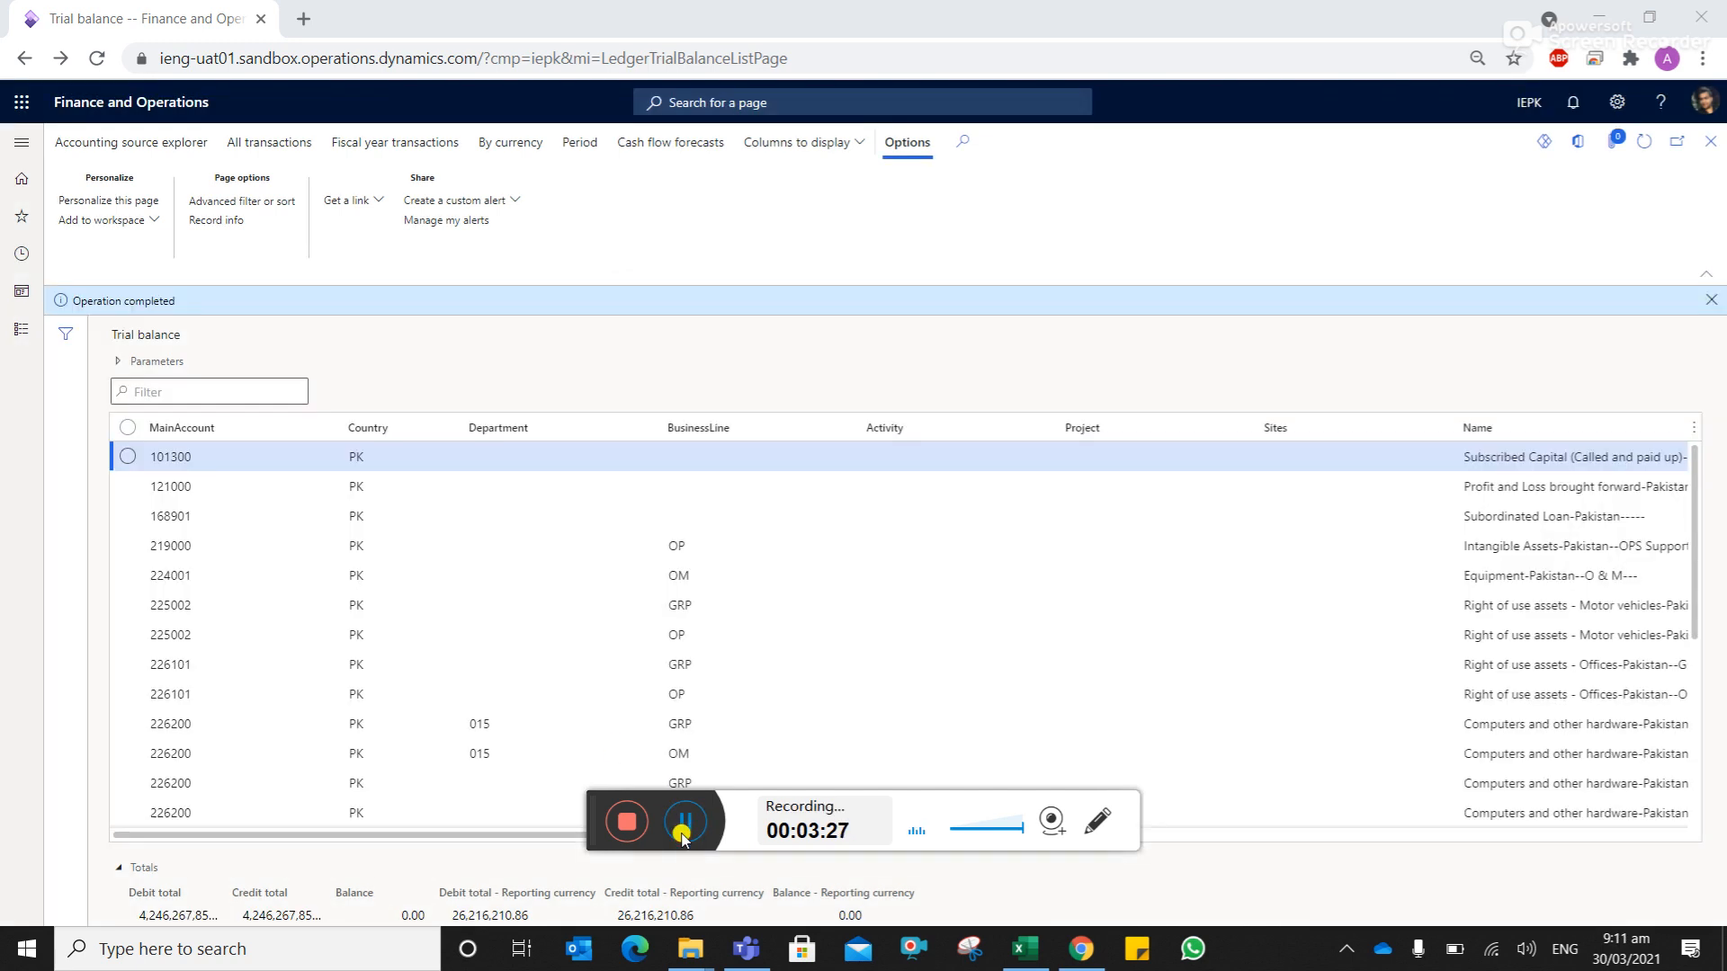
- Scroll through the trial balance grid to the project and site rows
scroll(down, 3)
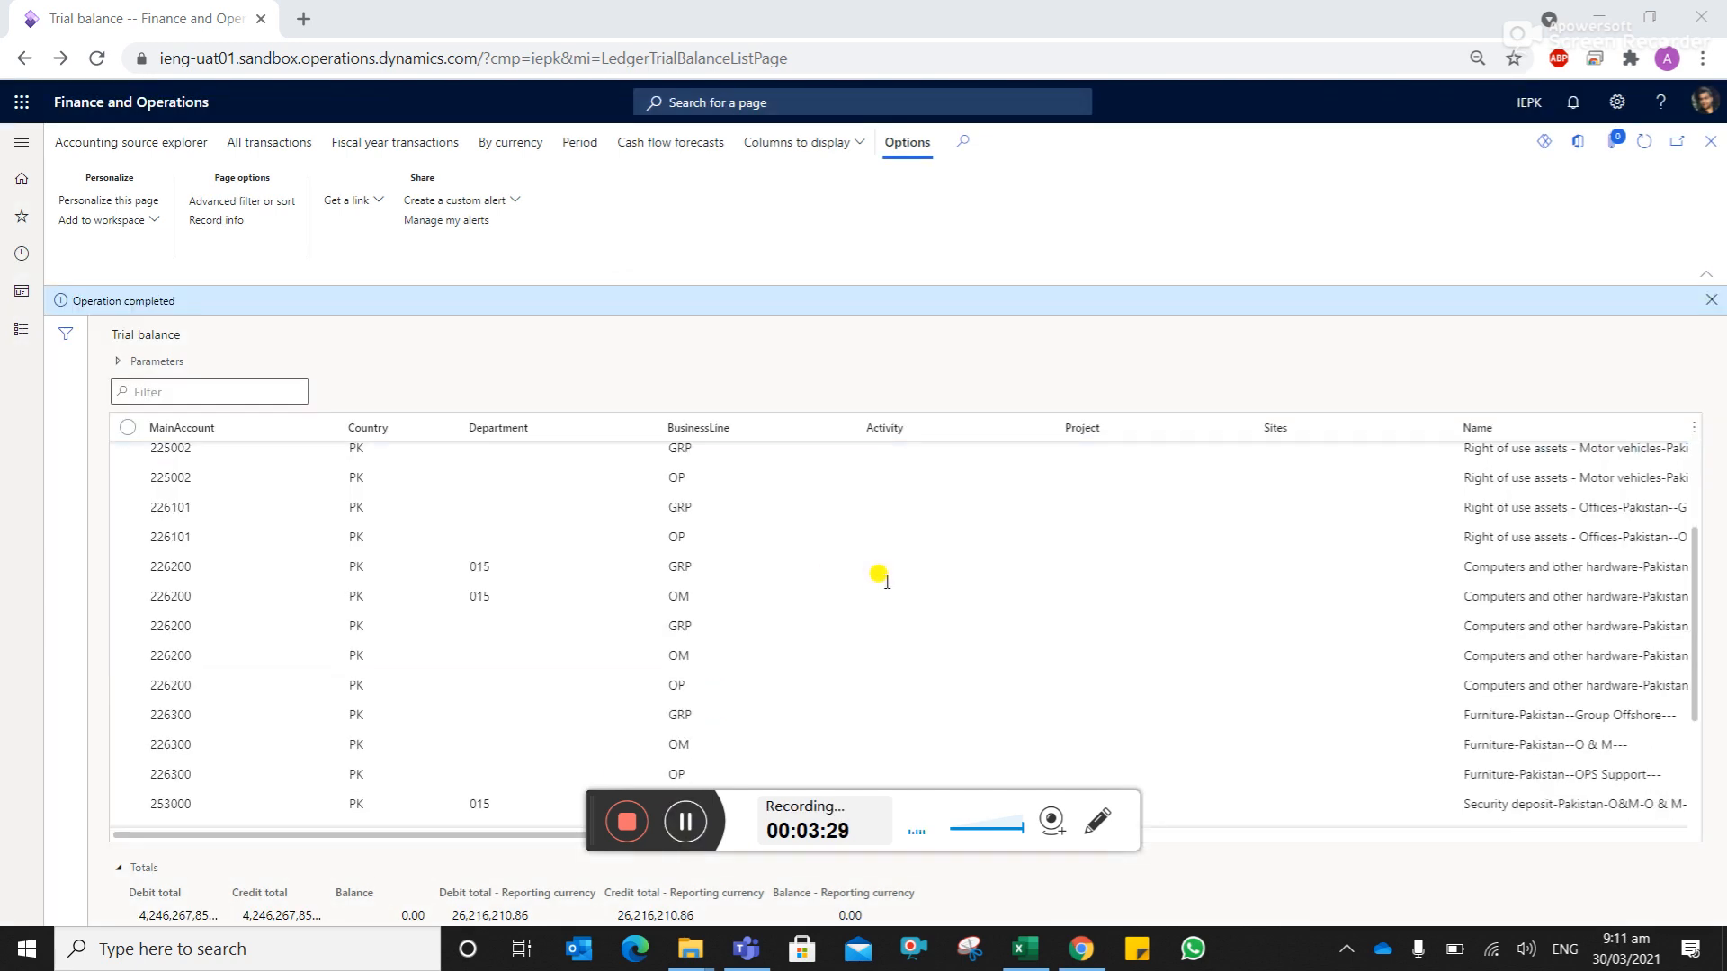
scroll(down, 3)
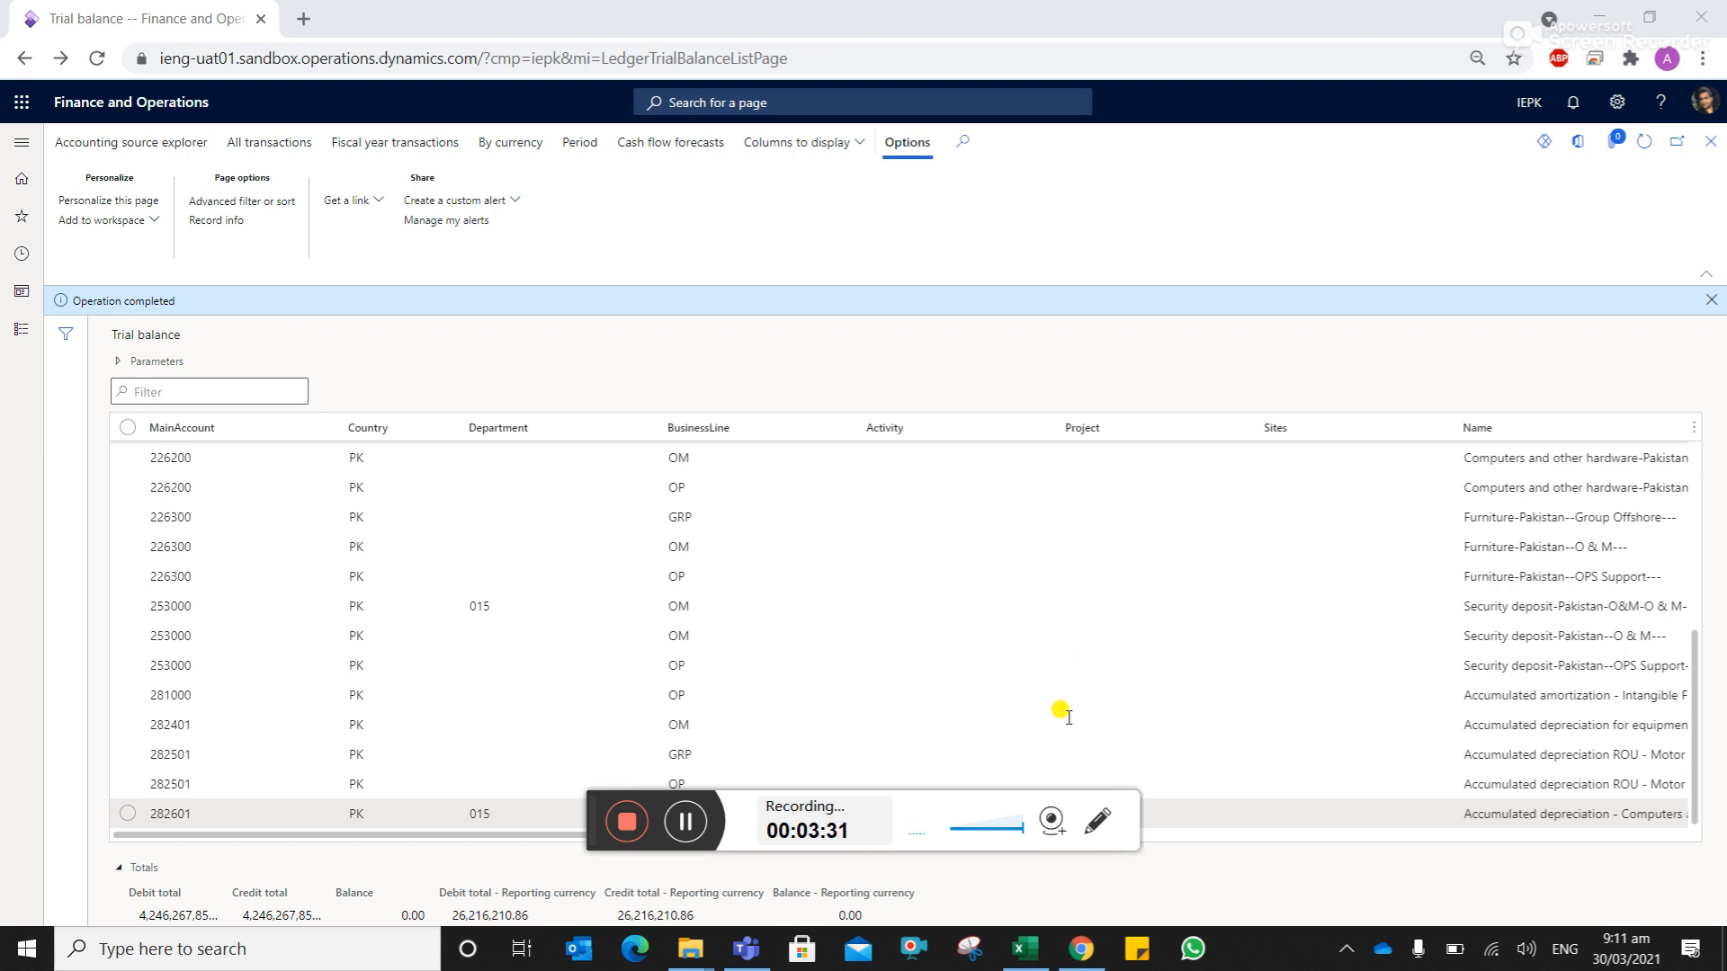
scroll(down, 3)
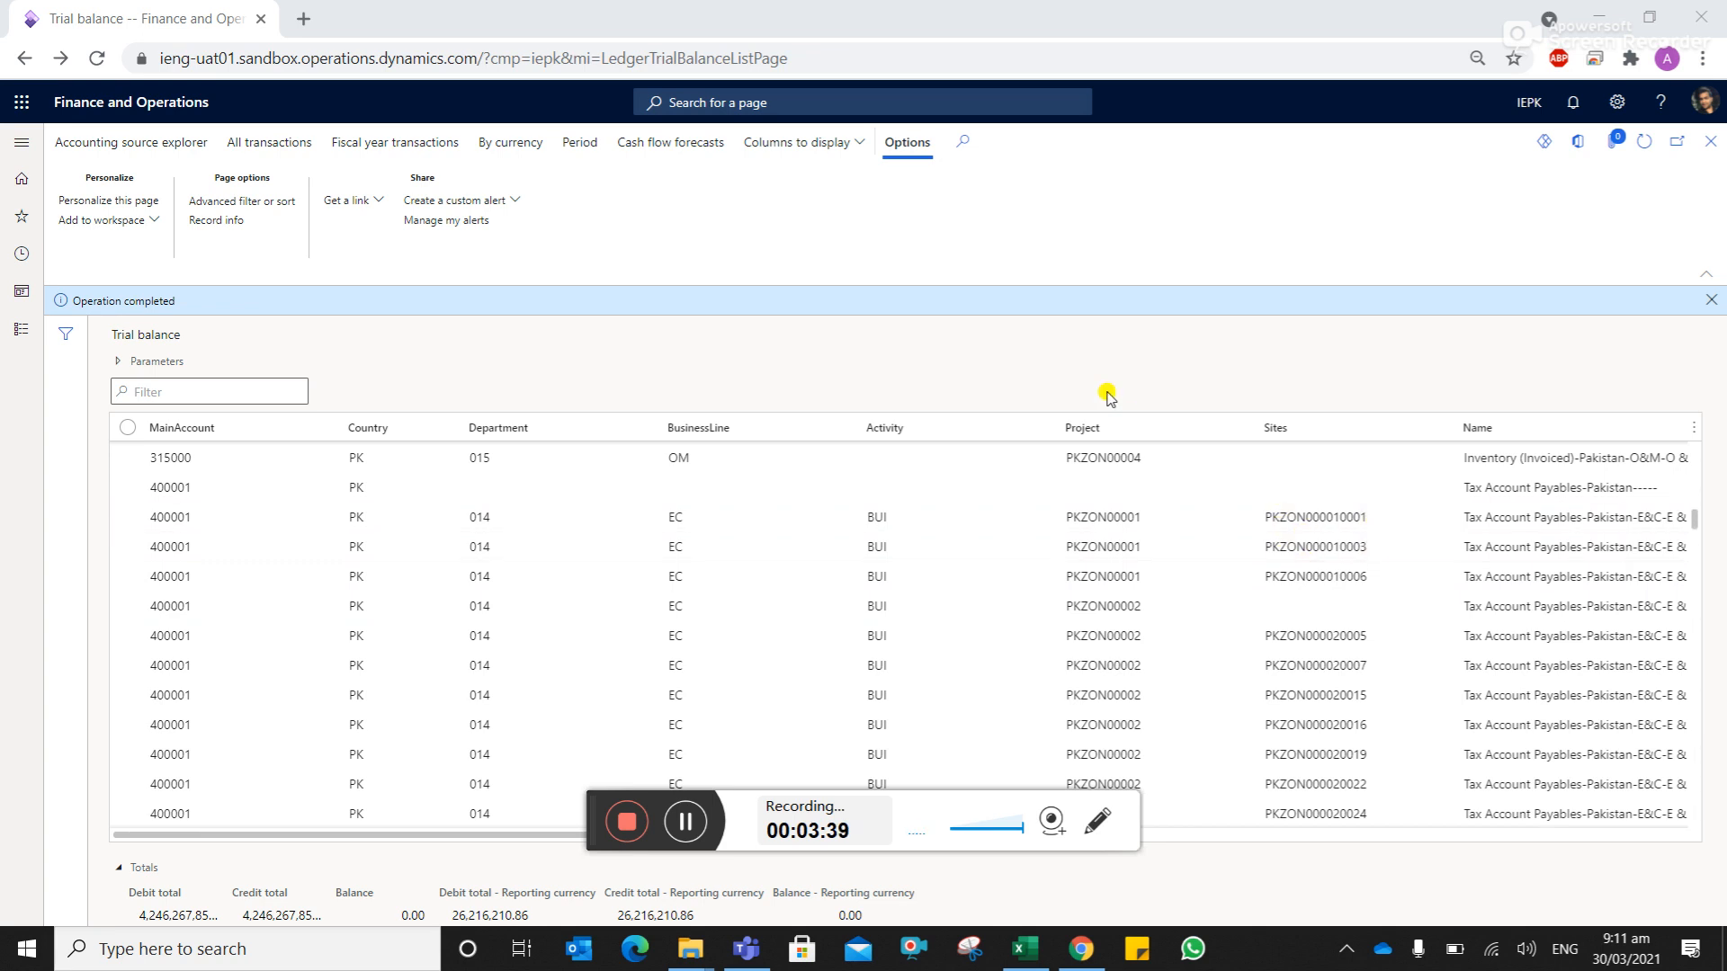
mouse_move(1144, 442)
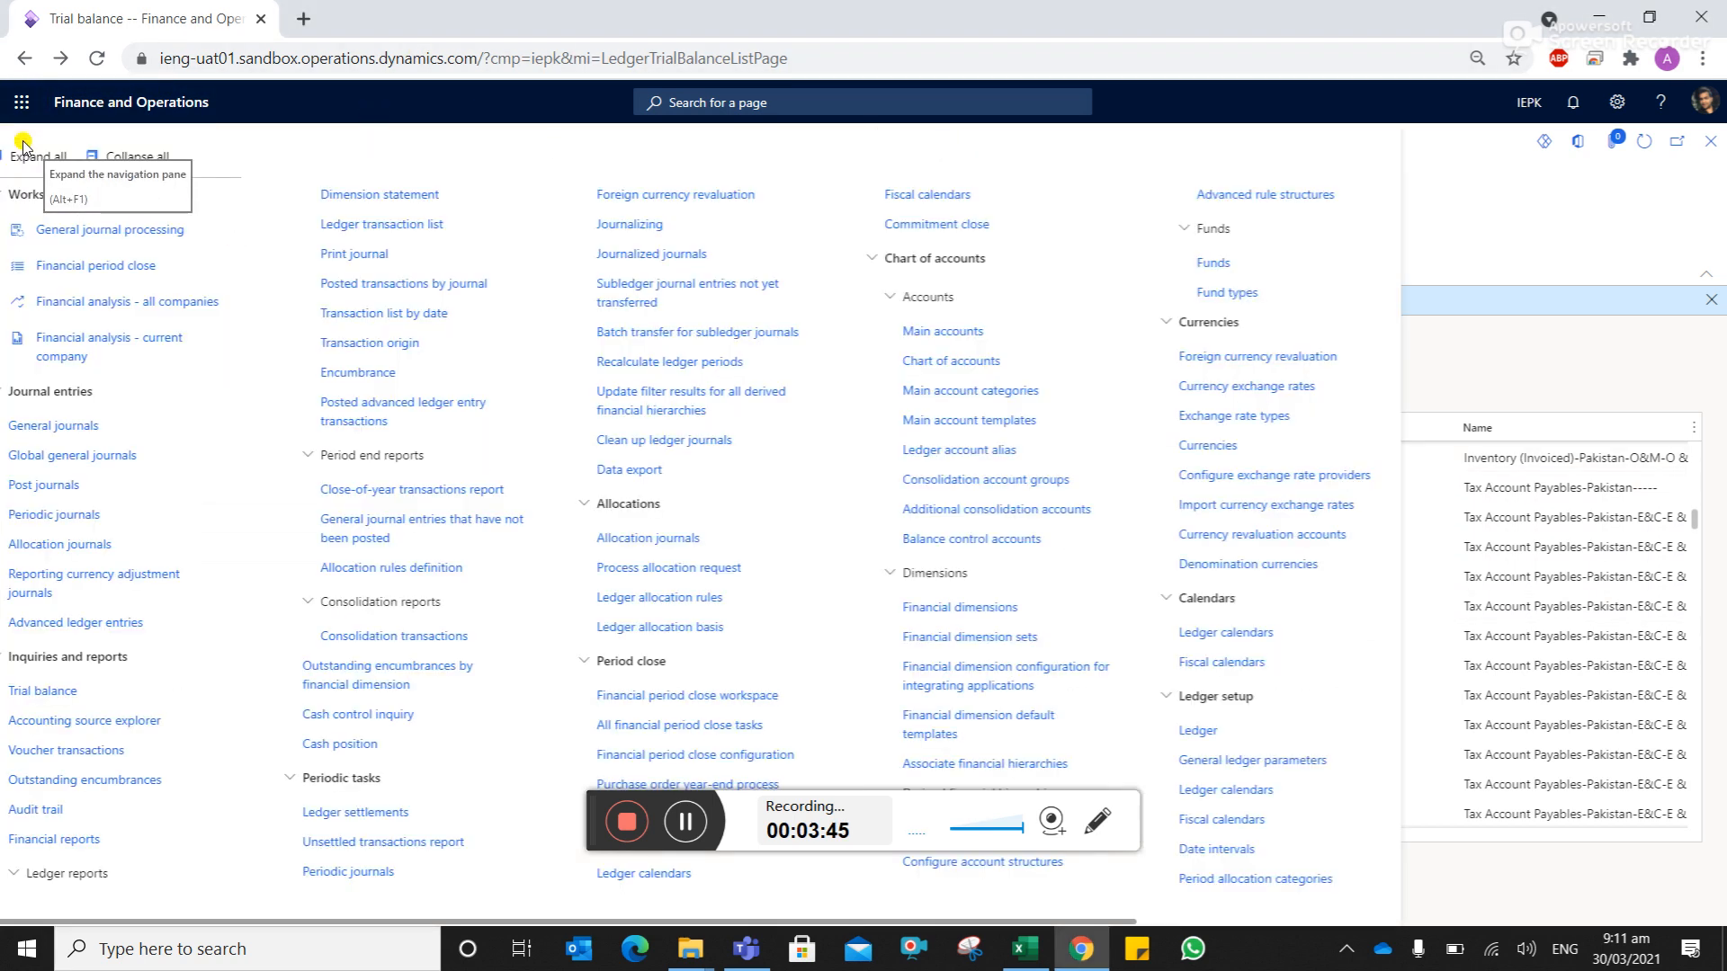
- Go to Project management and accounting and open the Project management workspace
click(22, 144)
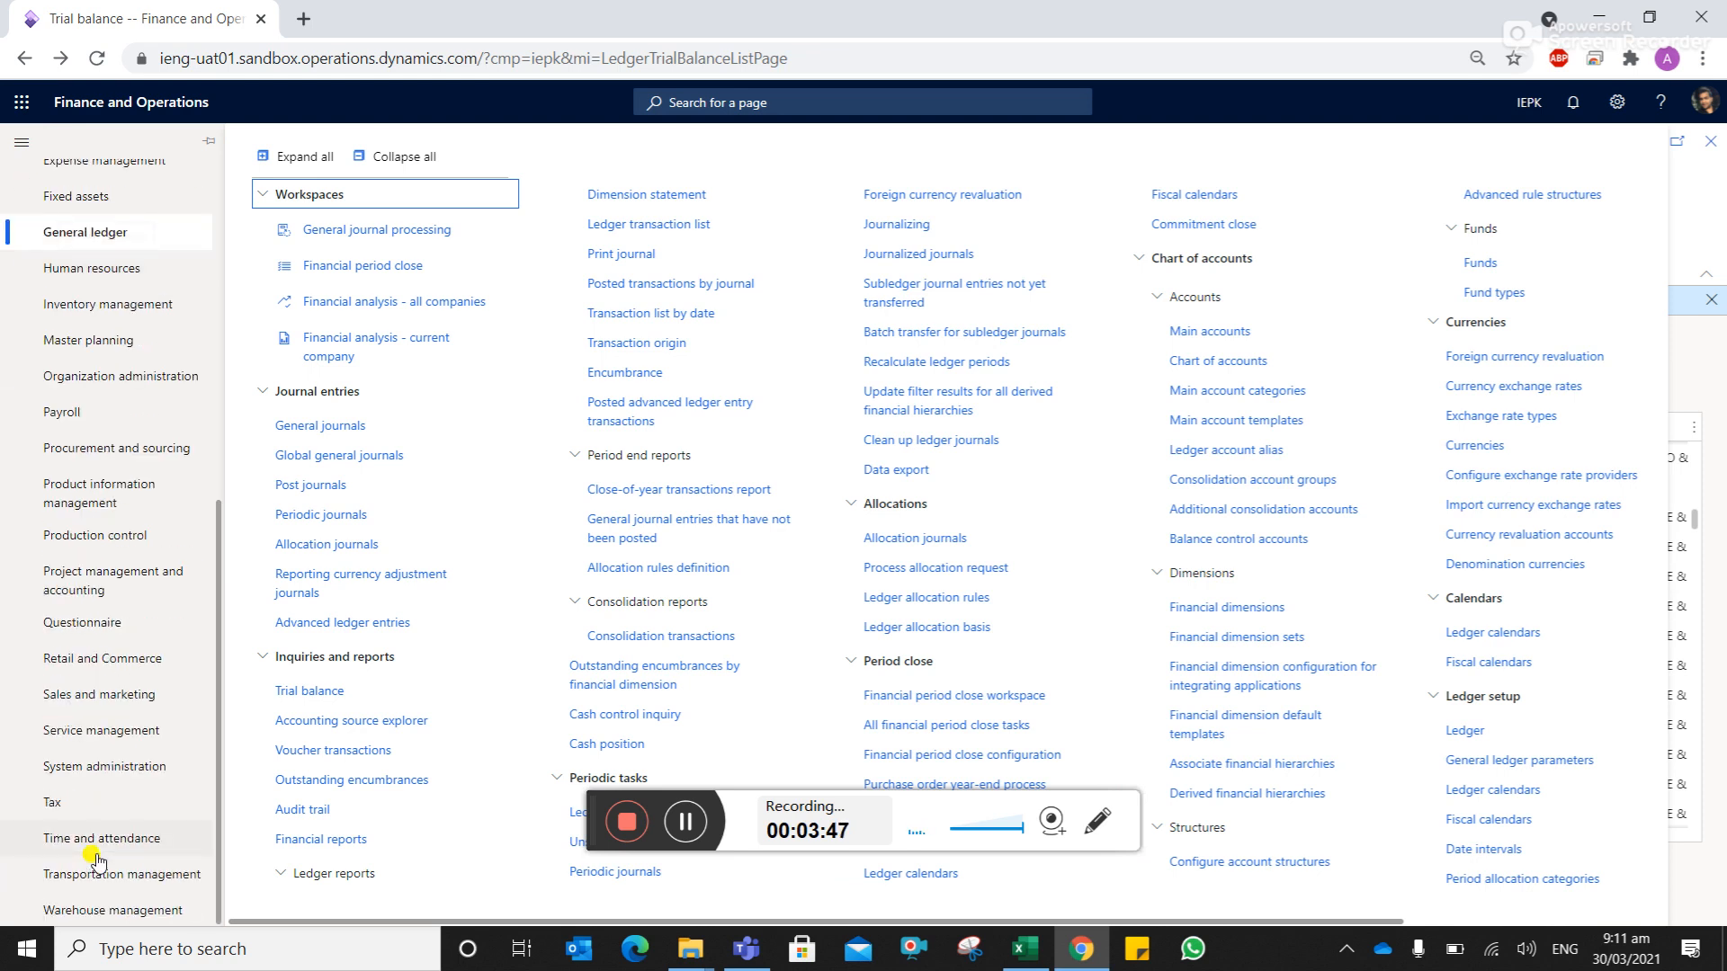
click(113, 581)
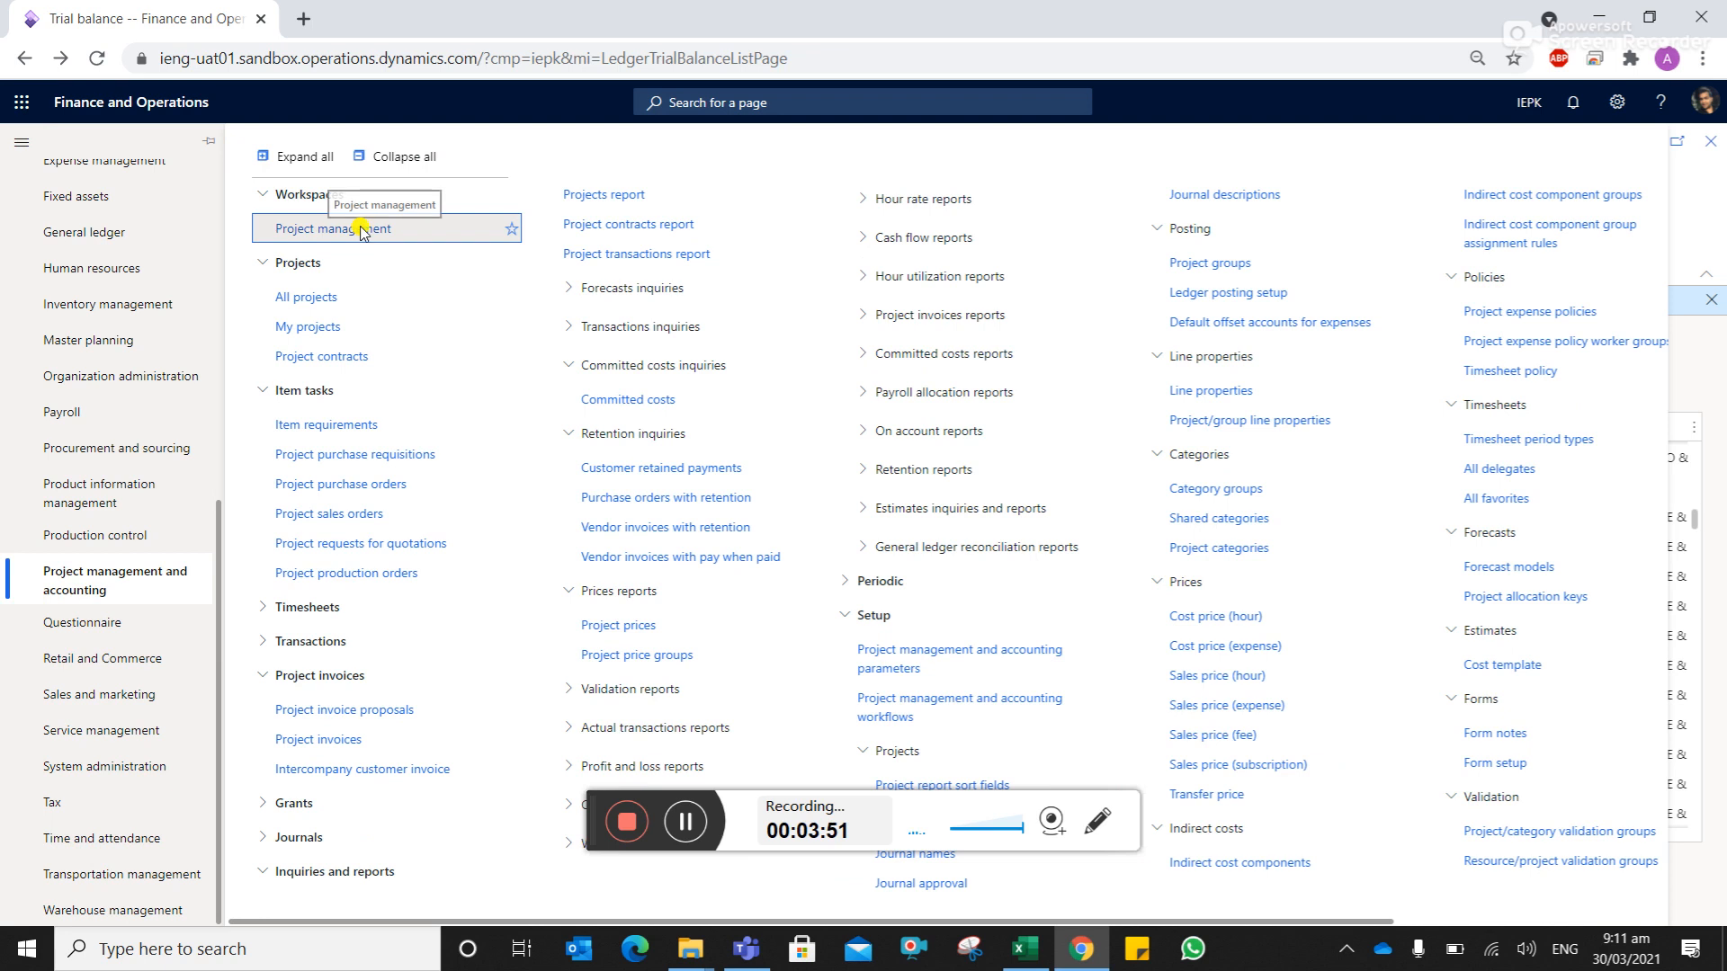
click(329, 229)
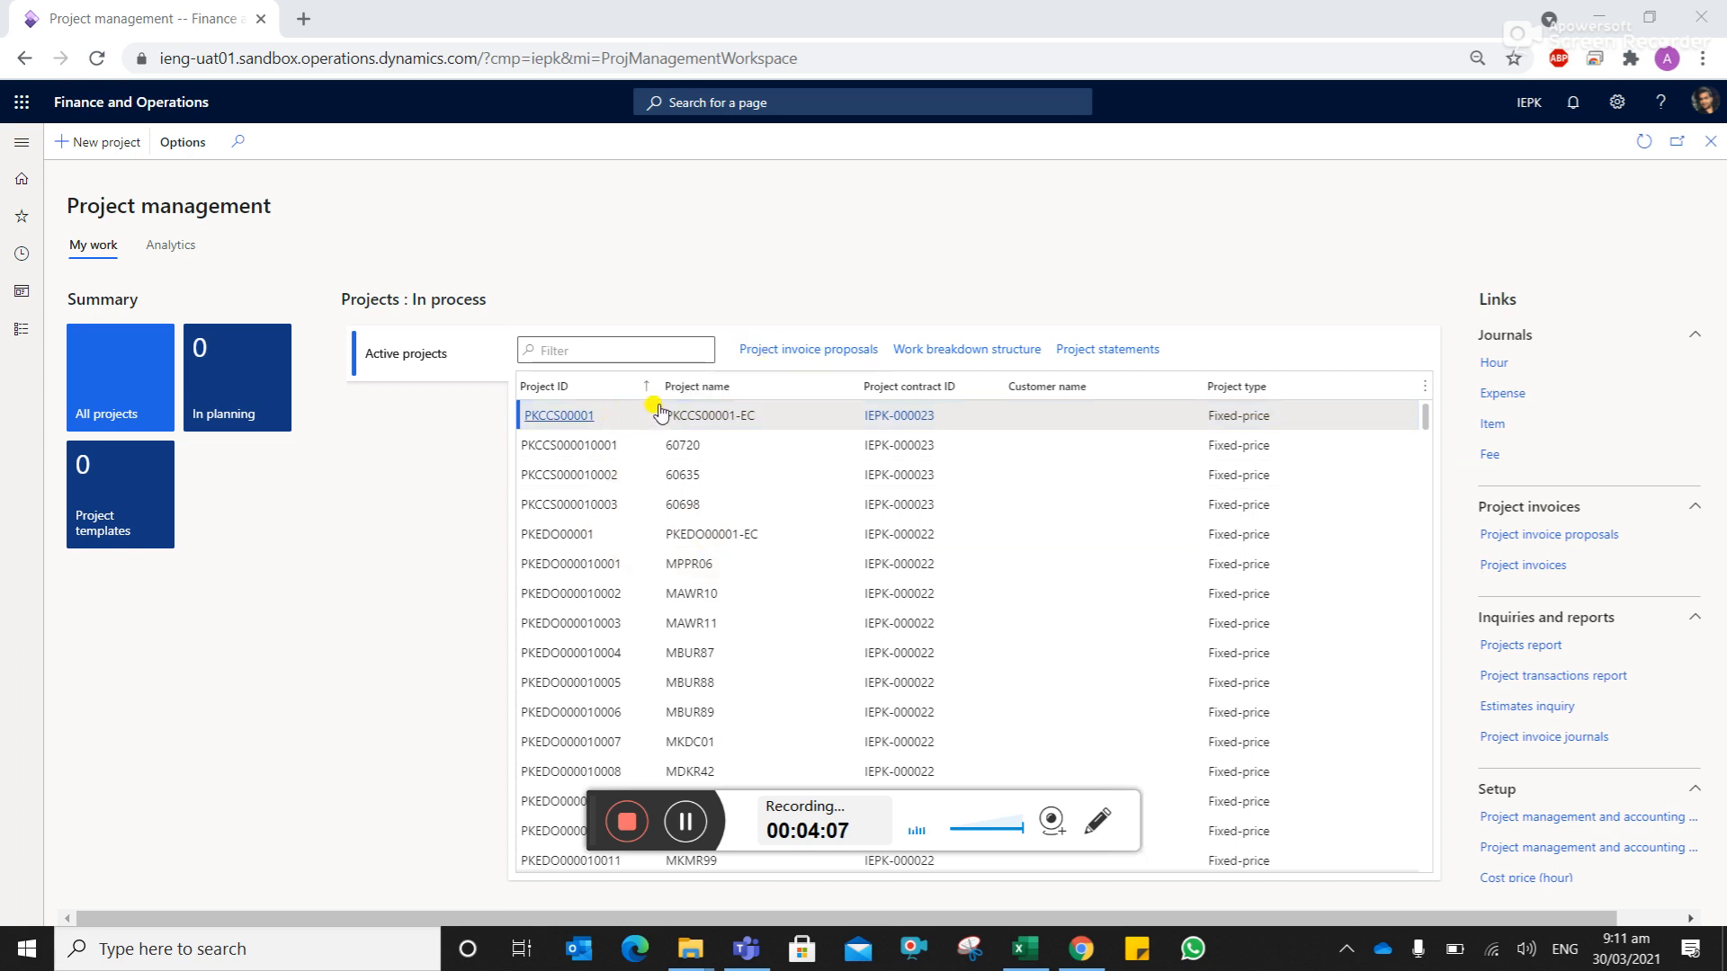
mouse_move(711, 415)
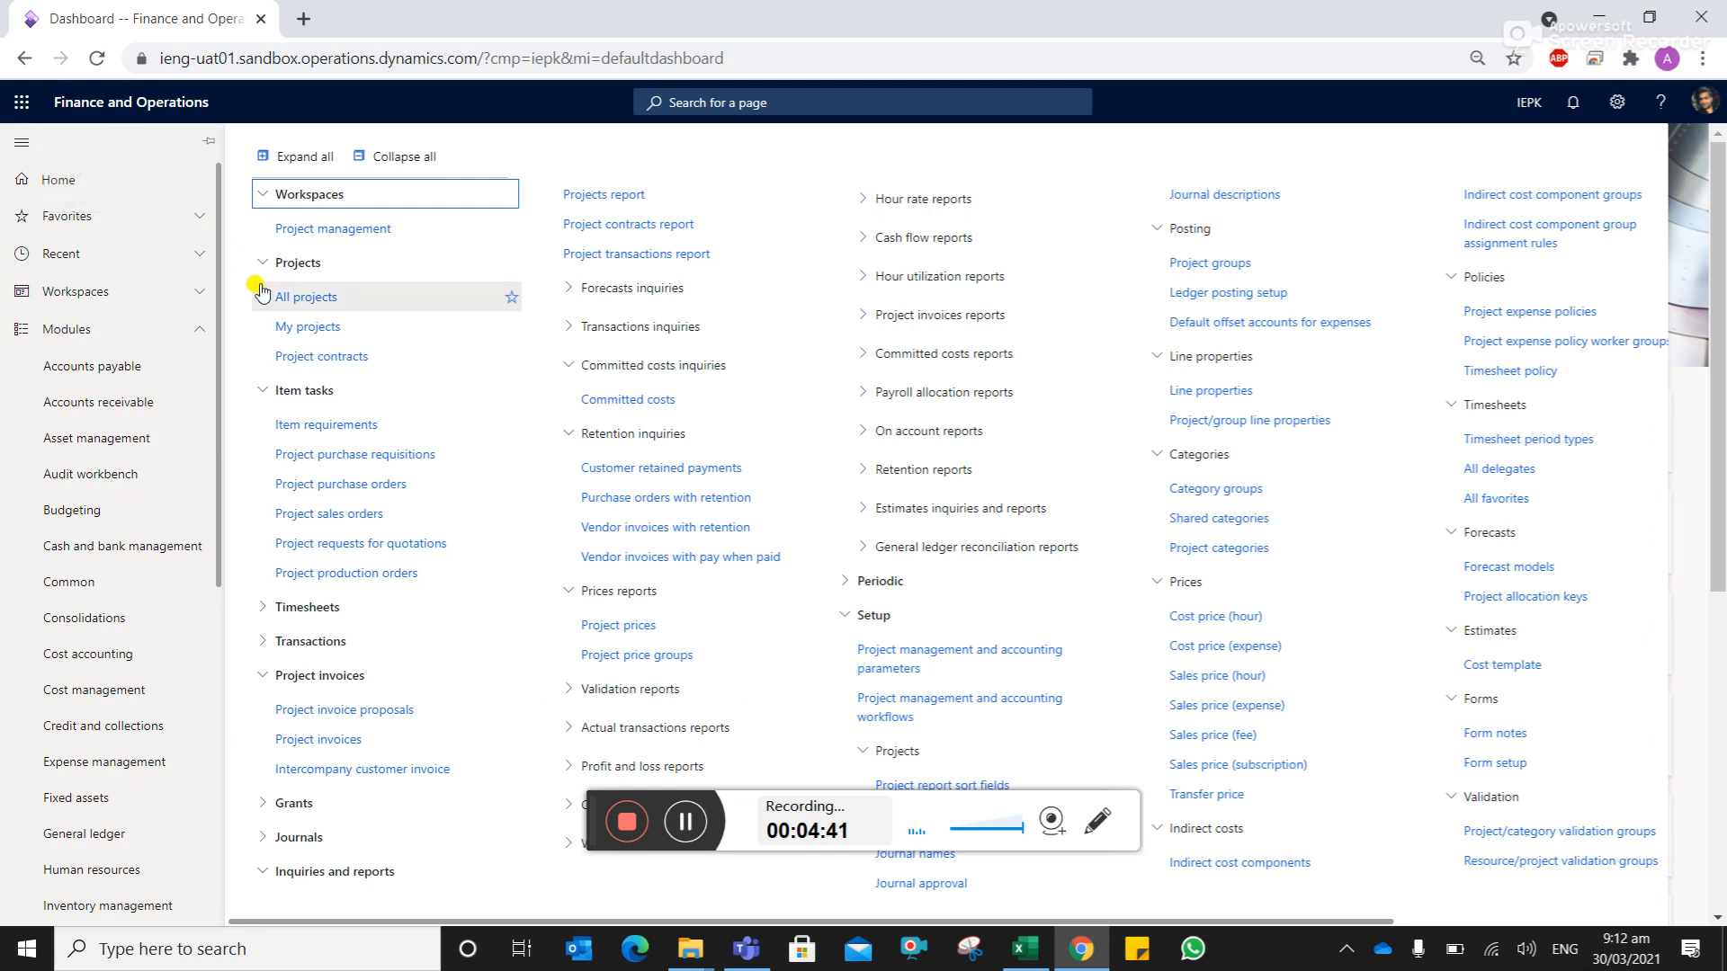
- Show the All projects list and pick parent project PKZON00001, named PKZON00001-EC
click(54, 179)
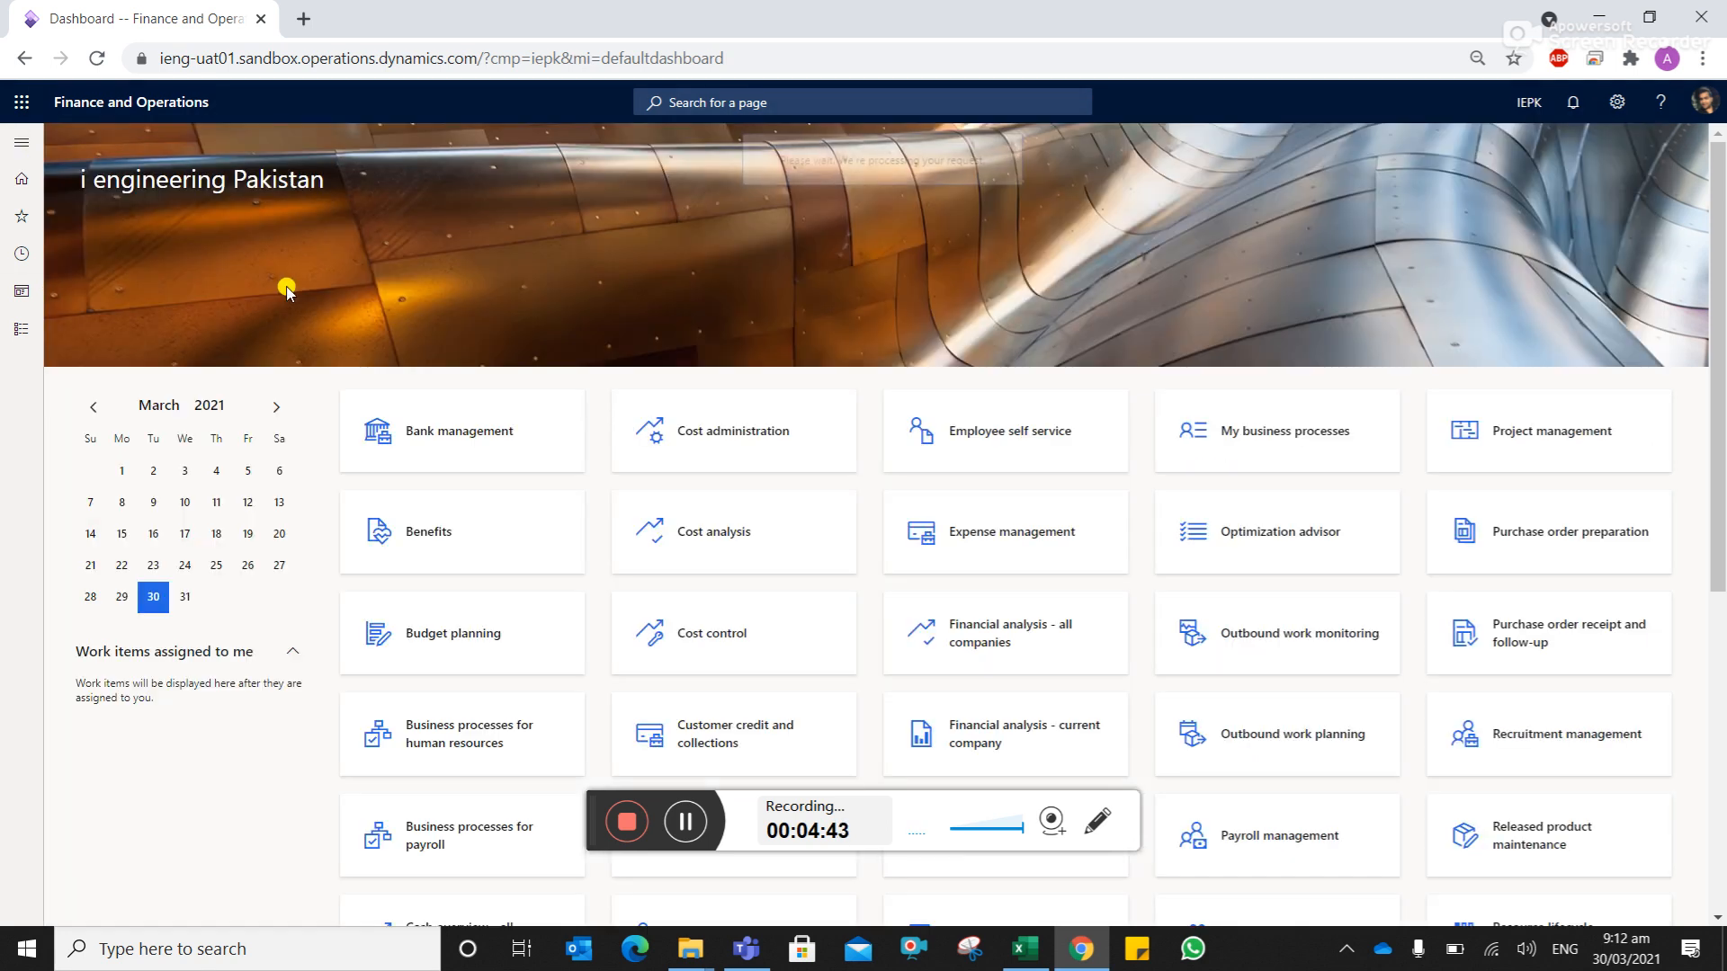
click(1547, 430)
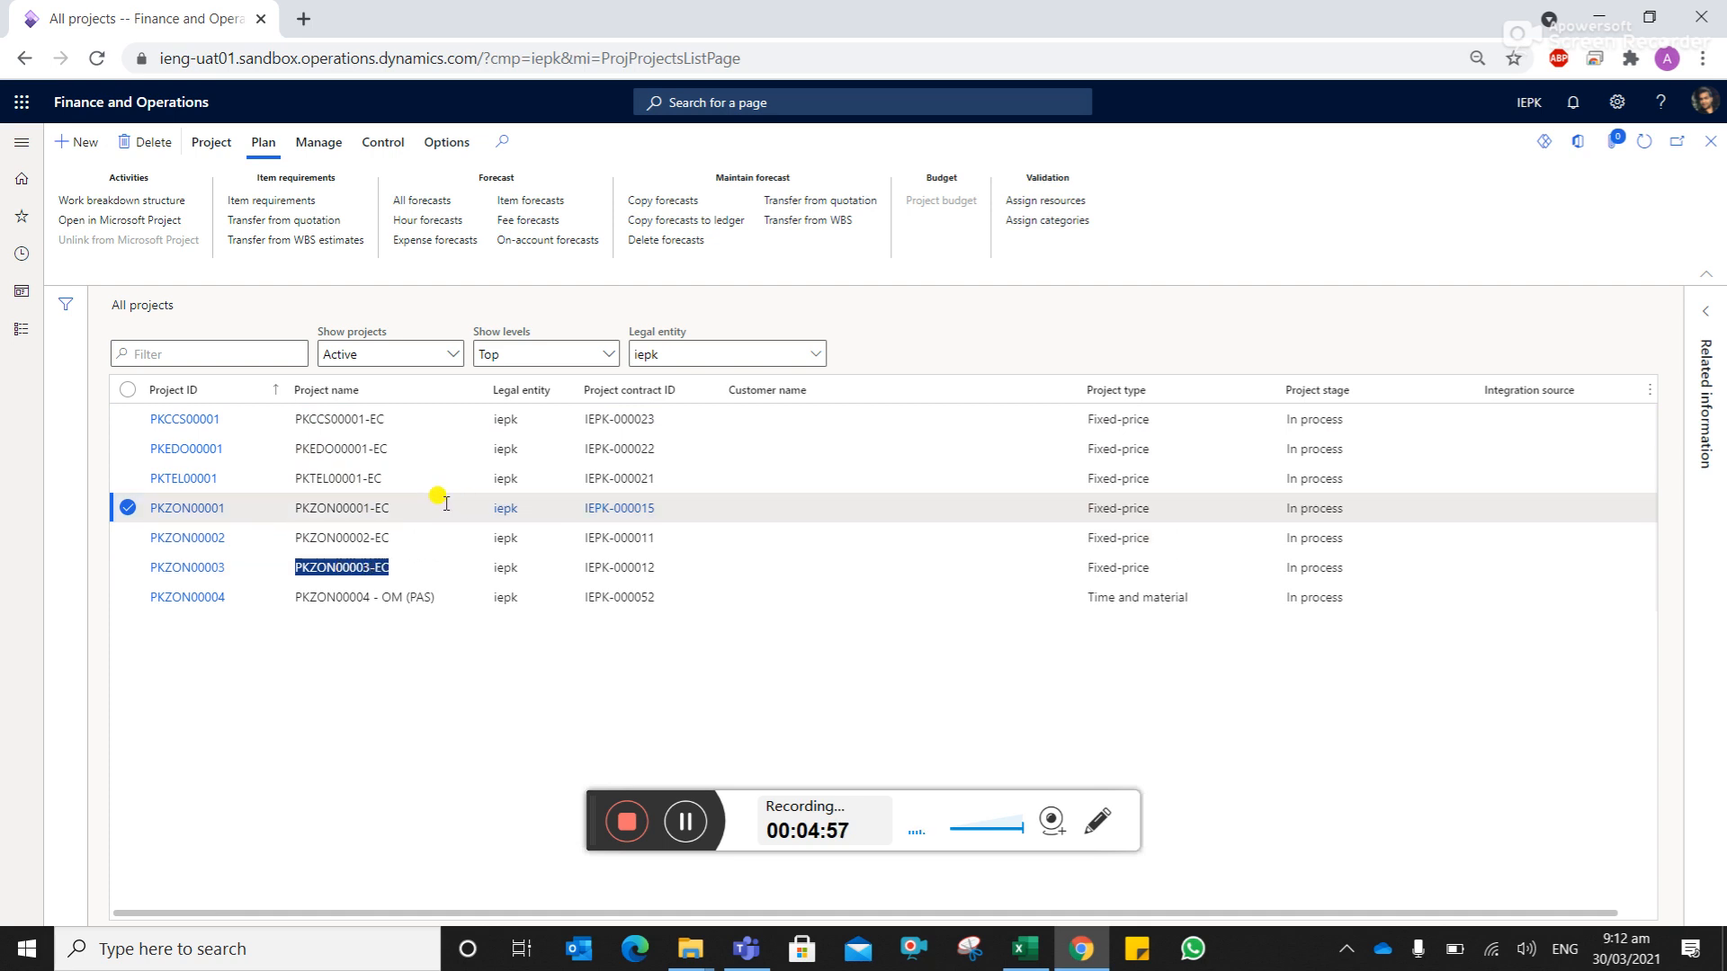
click(374, 508)
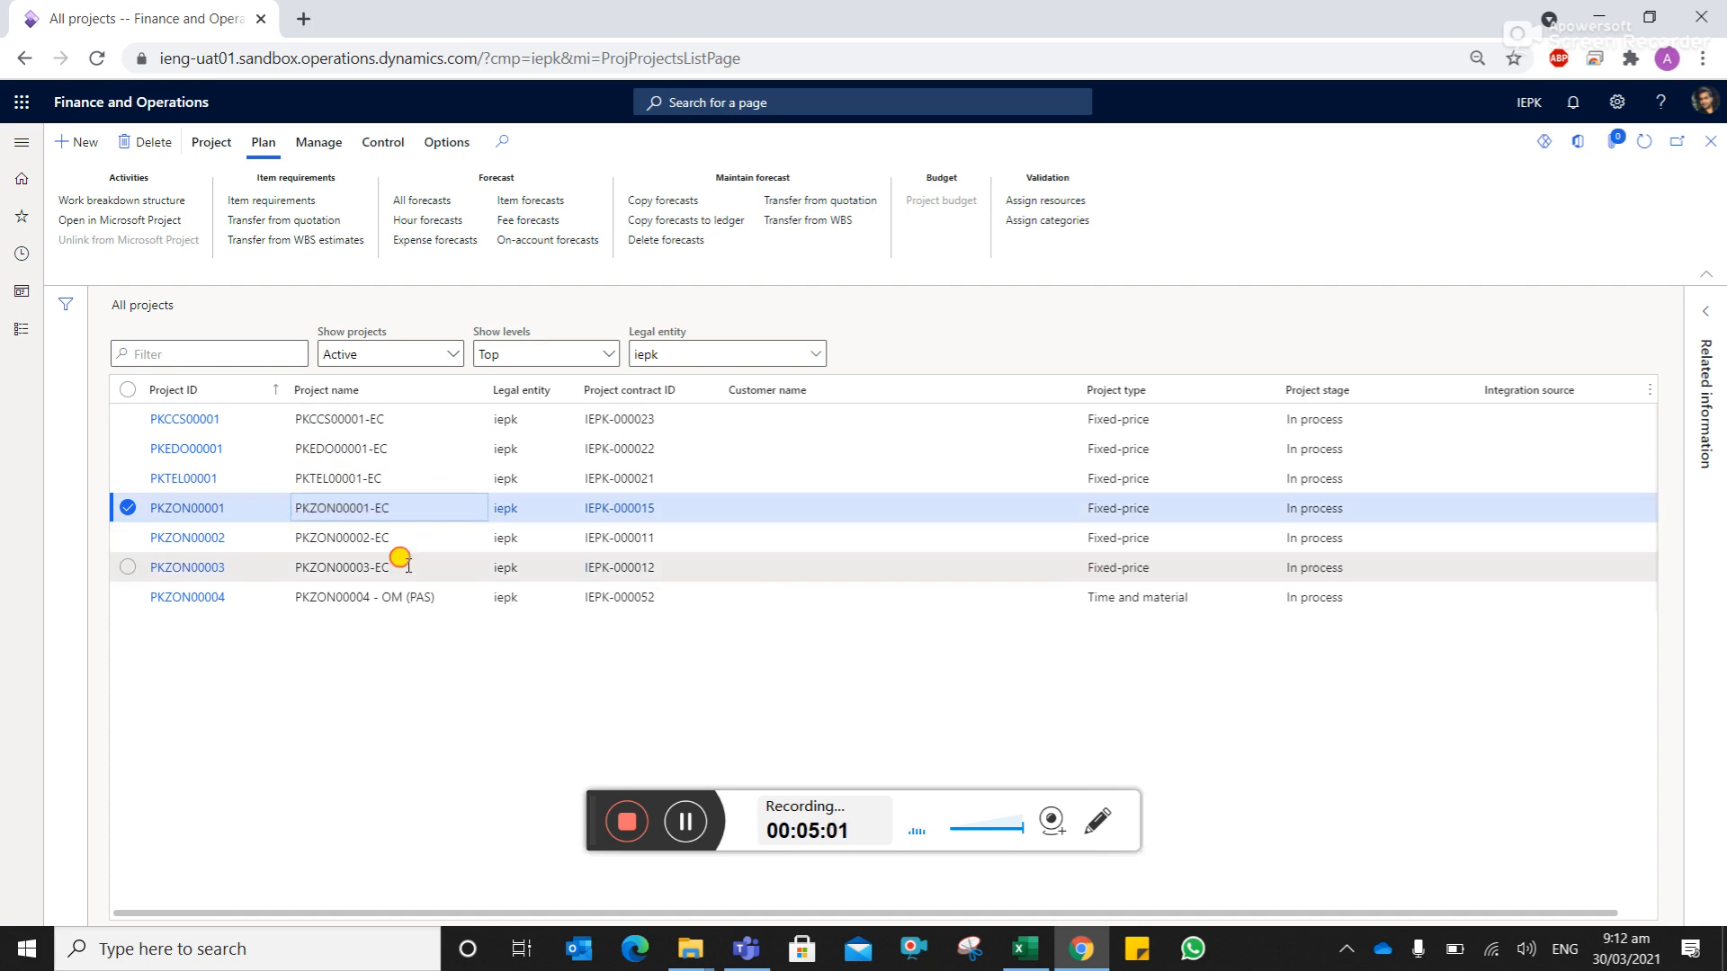
double_click(342, 566)
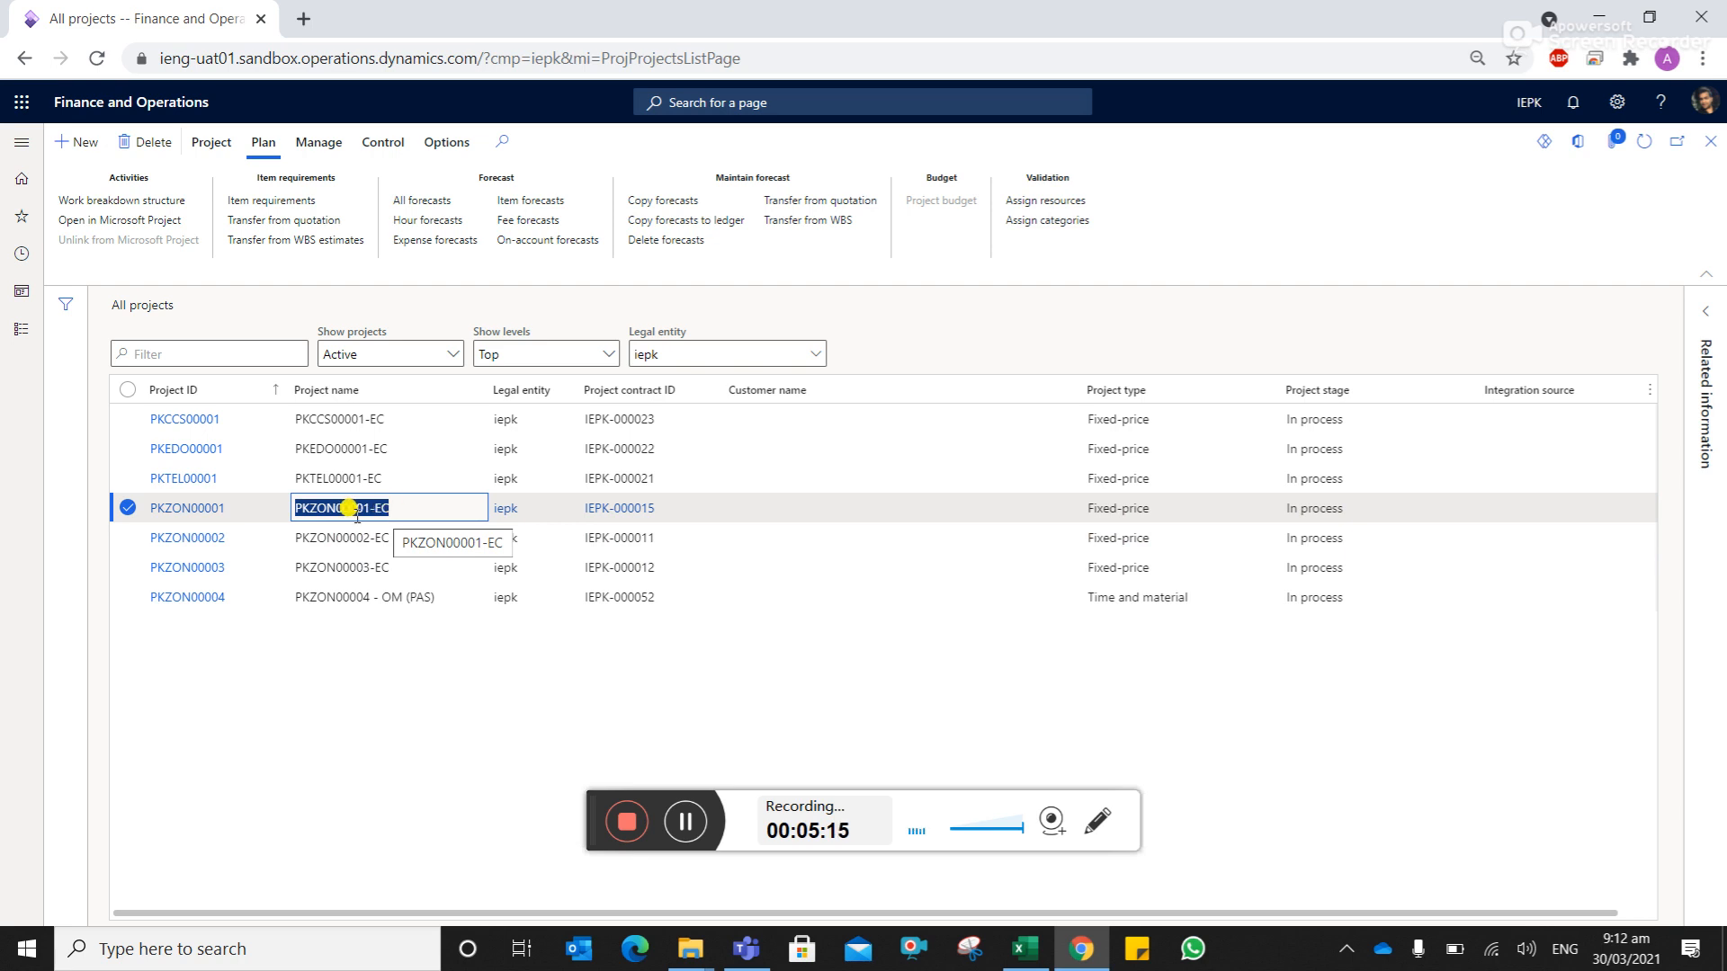
mouse_move(428, 508)
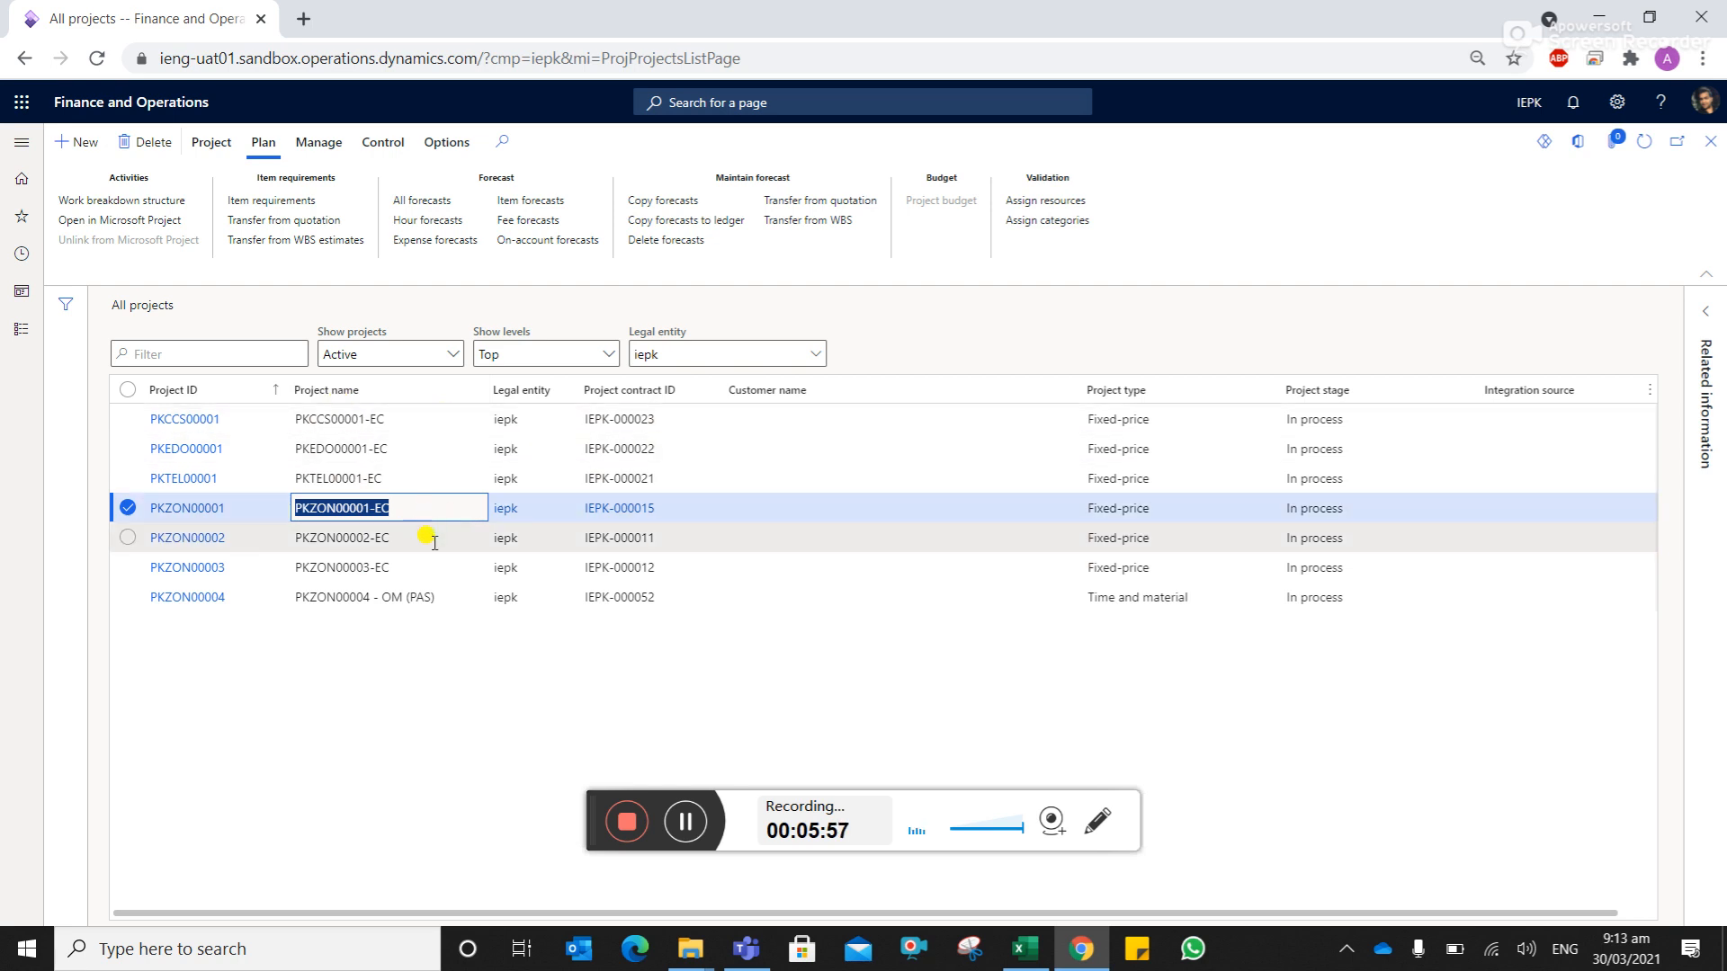
mouse_move(356, 540)
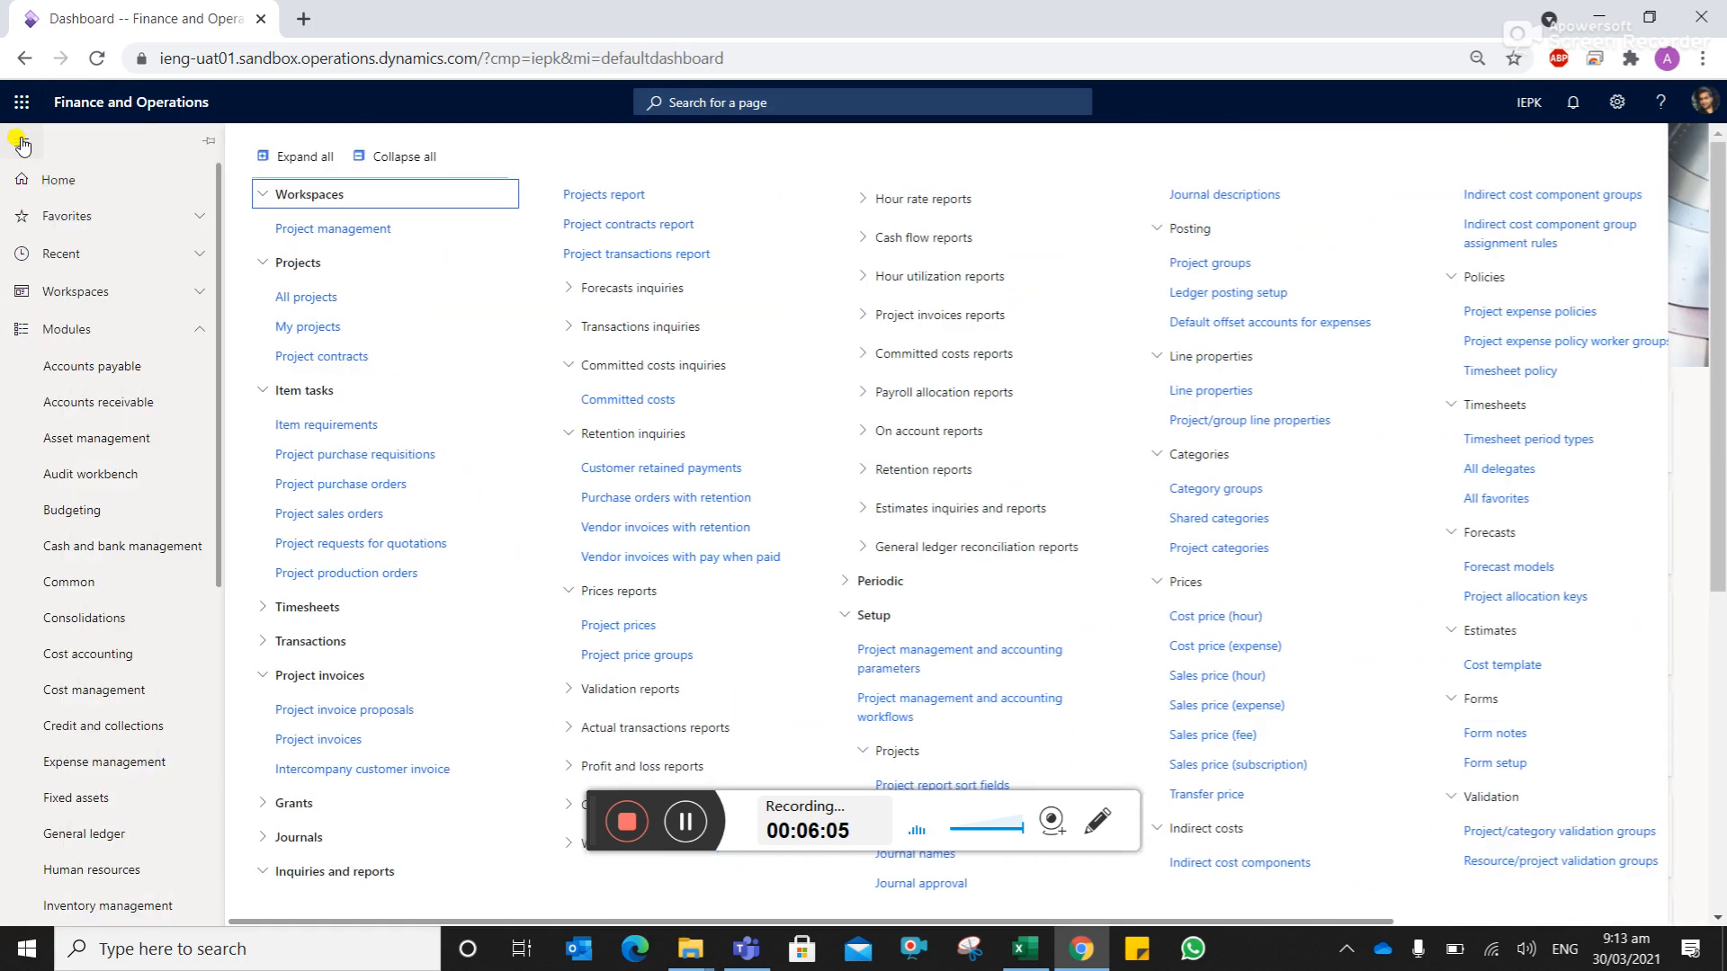
mouse_move(22, 144)
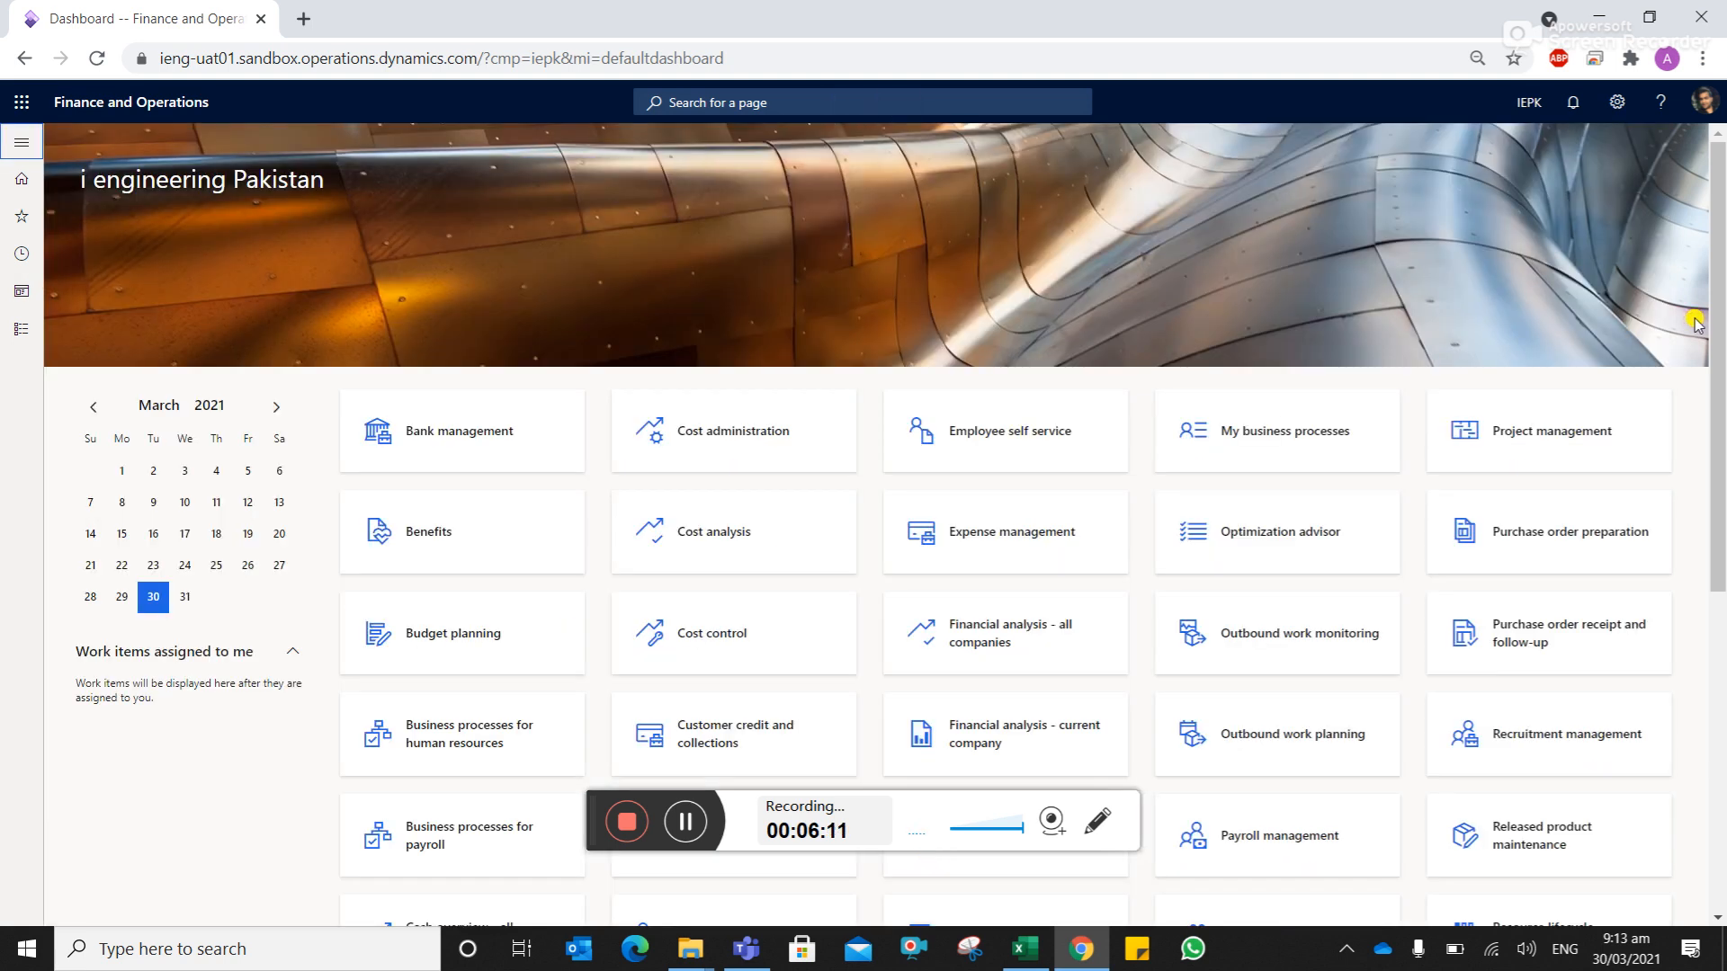
mouse_move(813, 478)
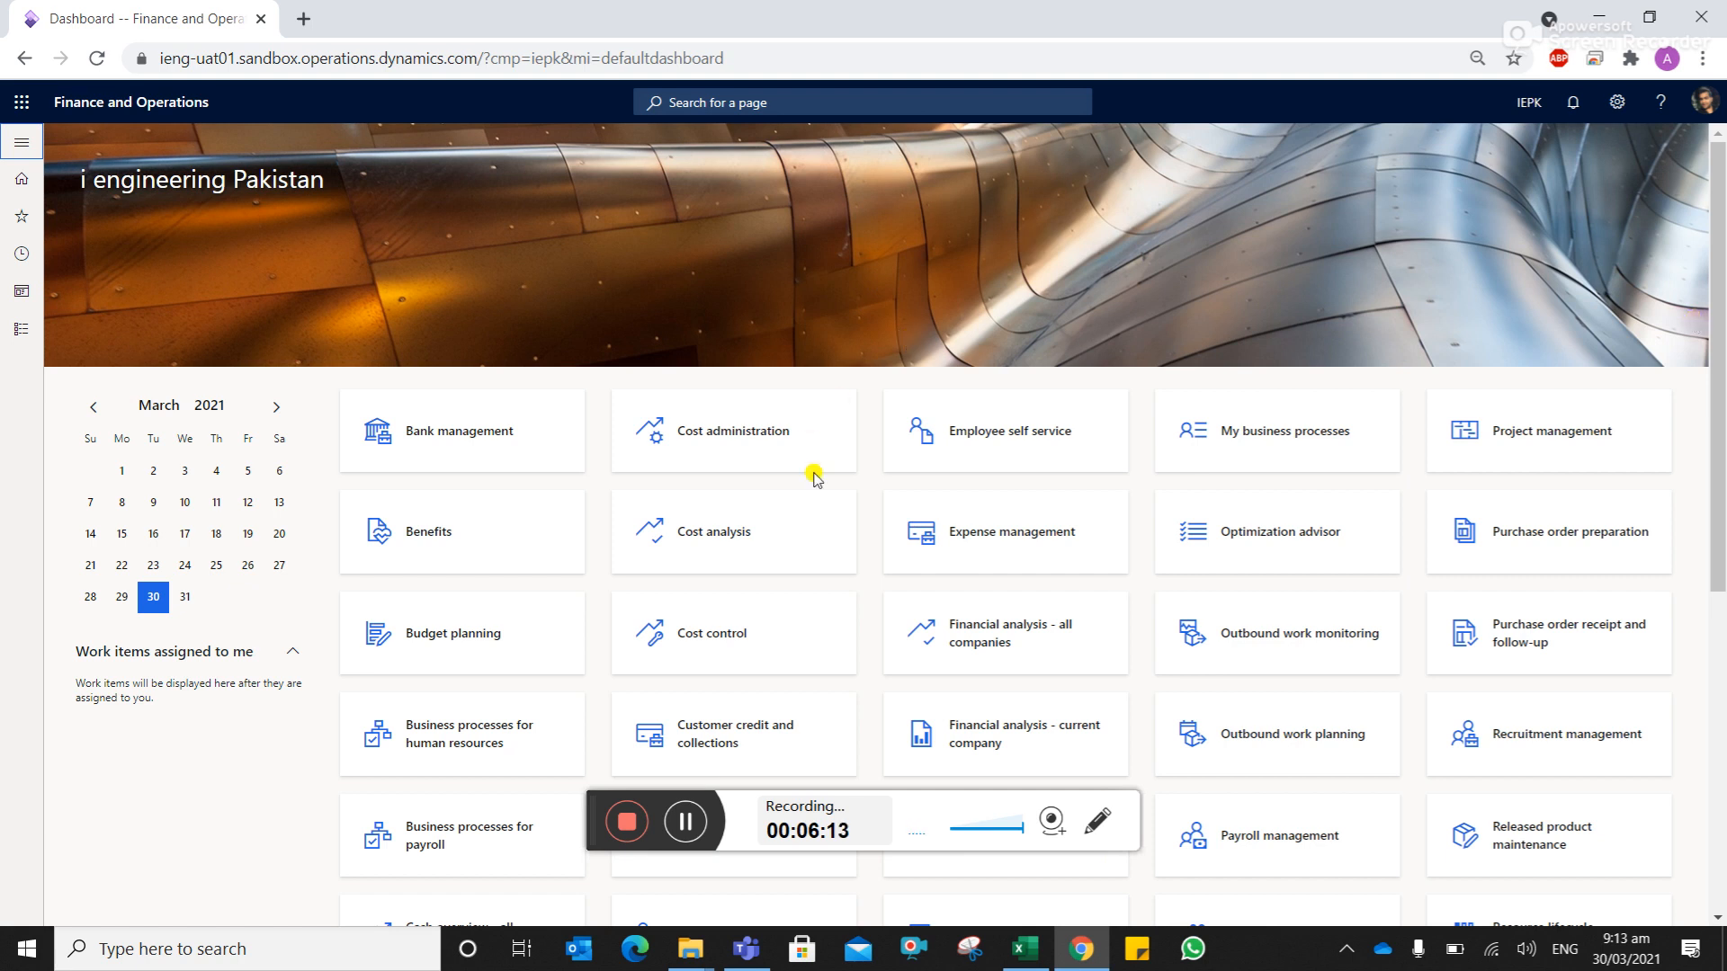